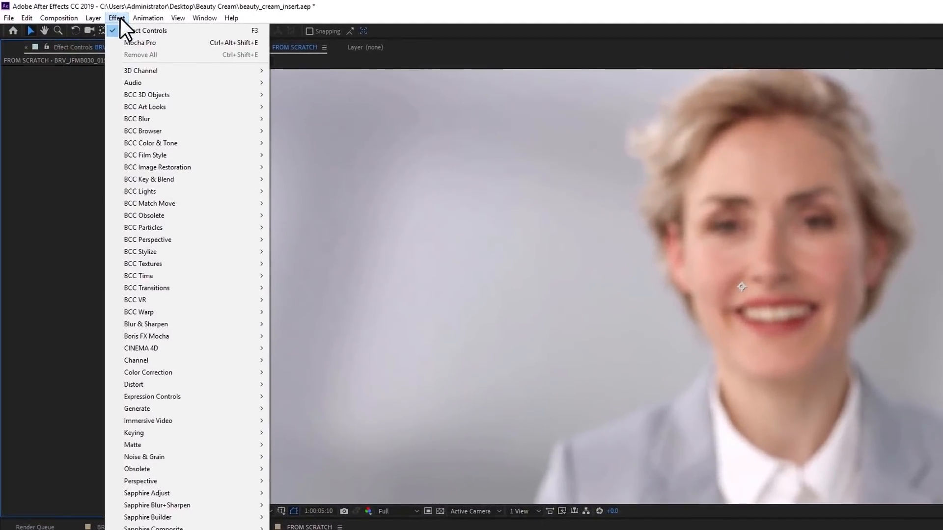
mouse_move(153, 339)
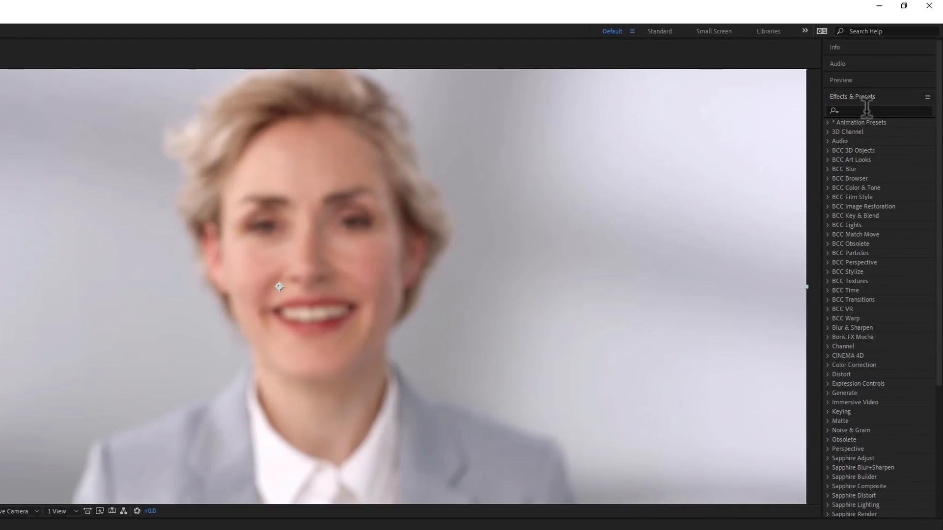
Search 'mocha' in Effects & Presets and apply Boris FX Mocha Pro to the clip layer
type("mocha")
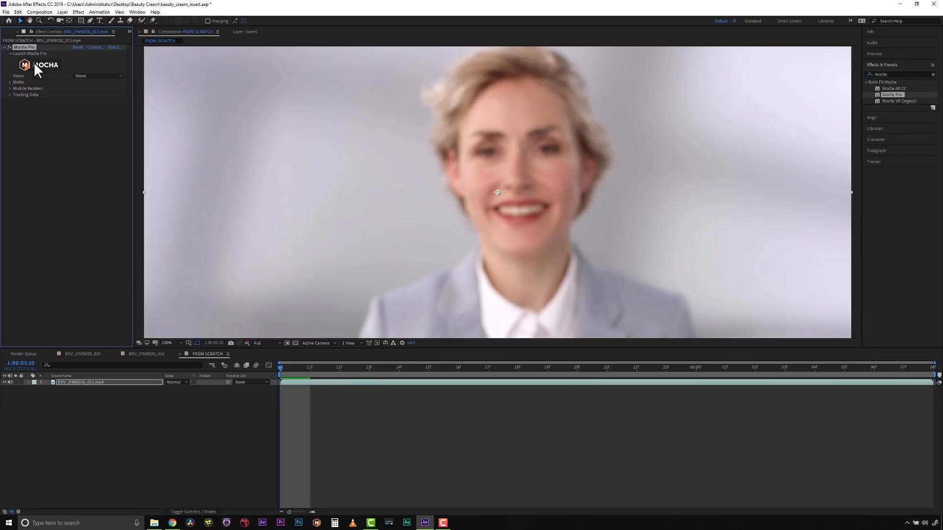
Launch the Mocha Pro interface from the Mocha logo in Effect Controls
left_click(23, 54)
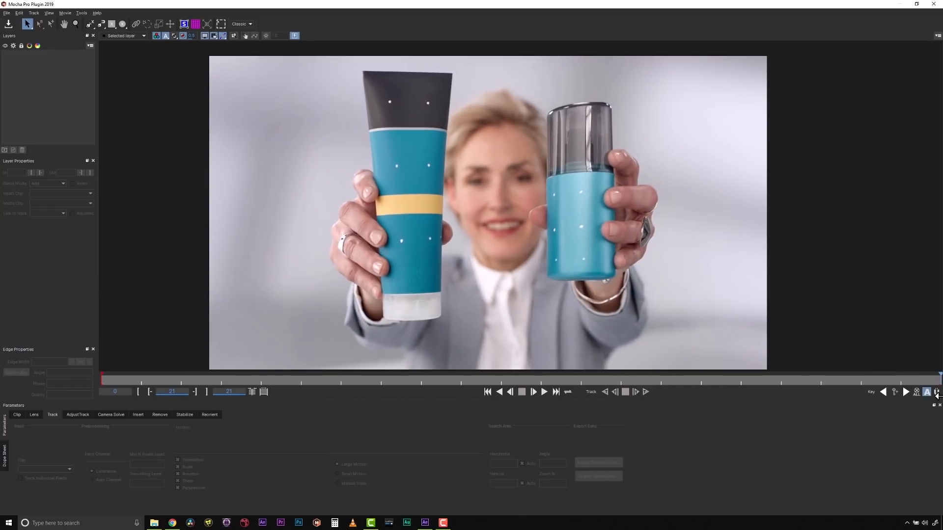
mouse_move(938, 392)
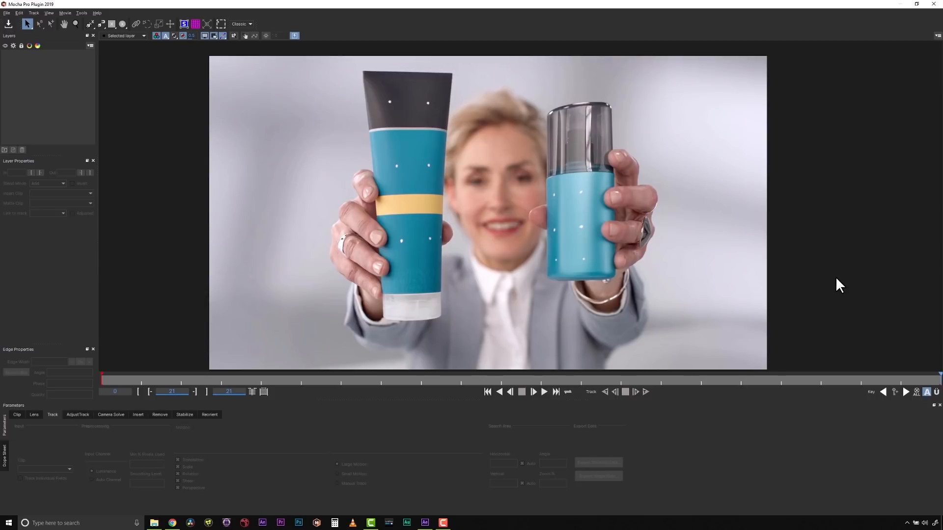
mouse_move(912, 375)
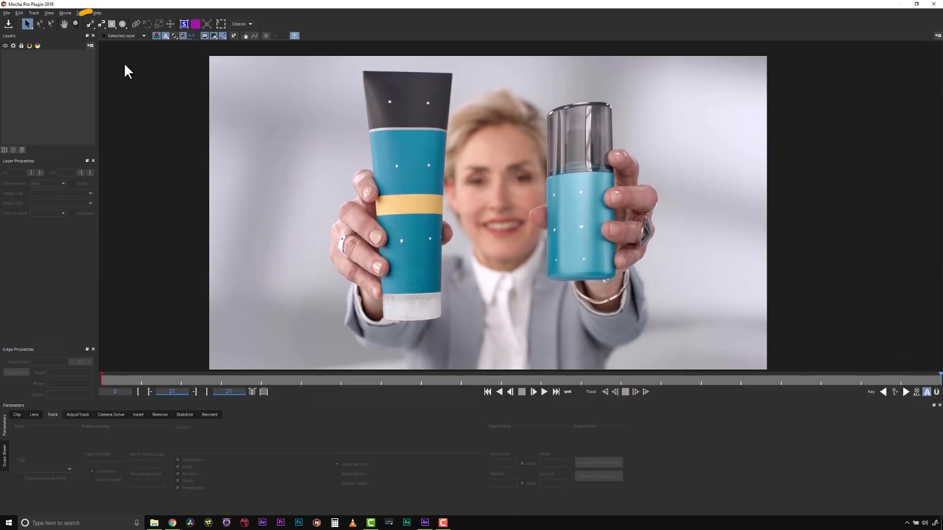
Draw an X-spline shape around the left tube, creating Layer 1
left_click(88, 23)
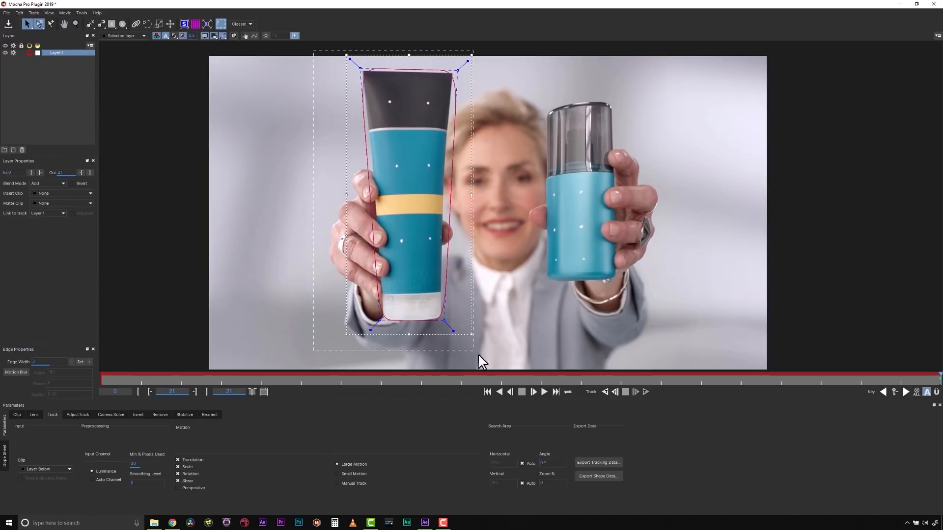
mouse_move(473, 68)
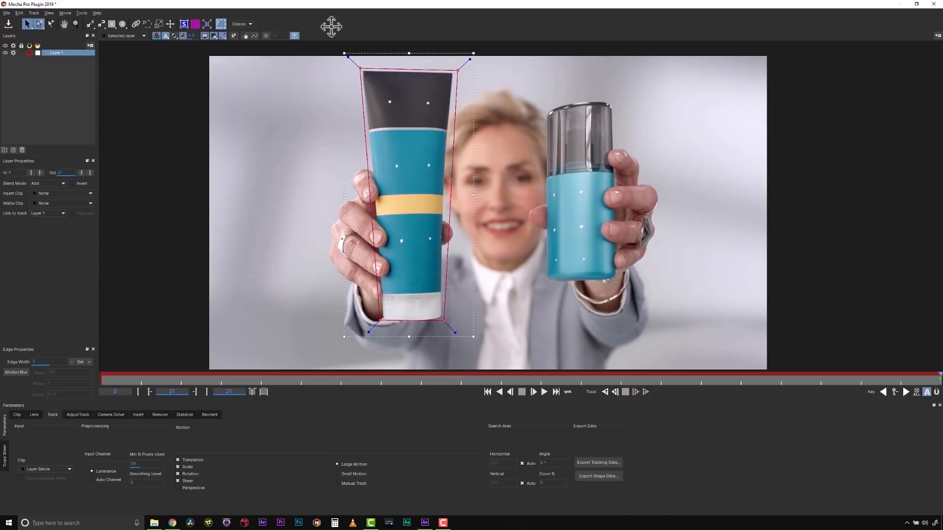
mouse_move(456, 70)
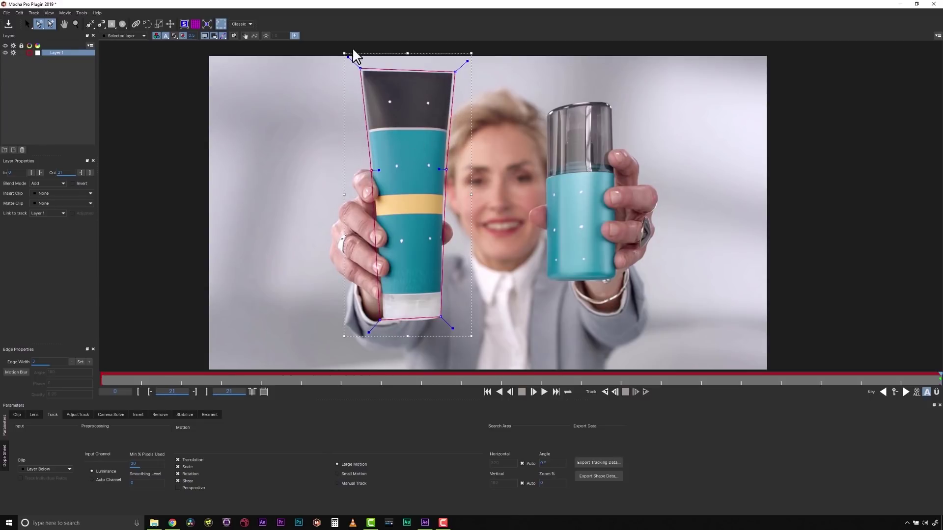
mouse_move(422, 234)
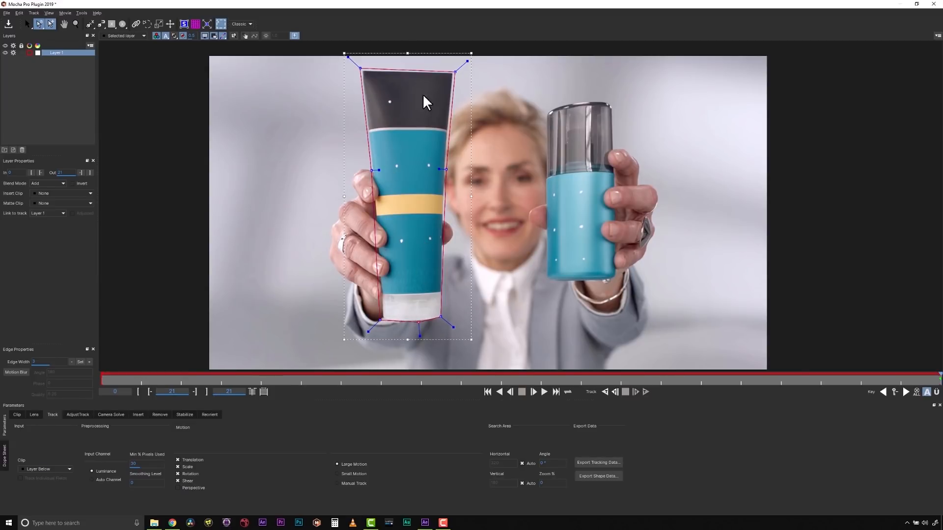
mouse_move(396, 240)
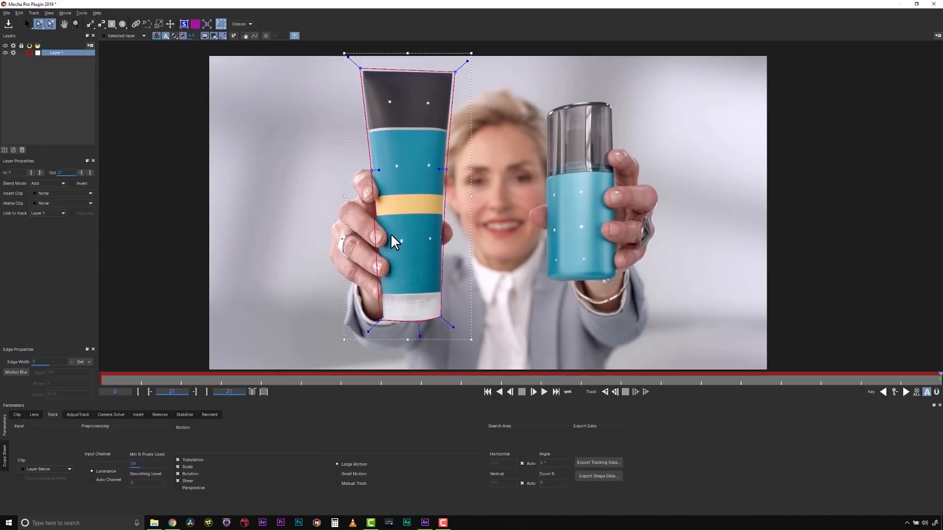
mouse_move(421, 108)
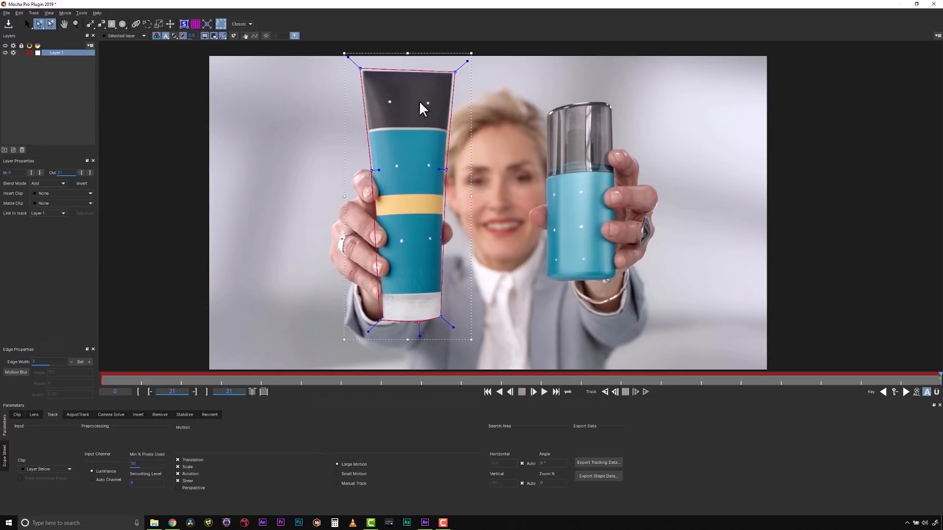
mouse_move(383, 253)
type("left tube")
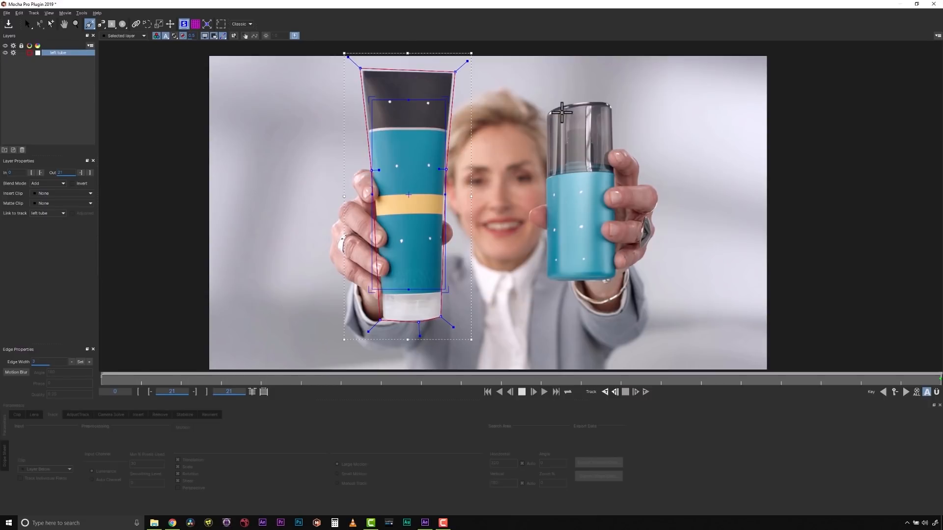
mouse_move(590, 120)
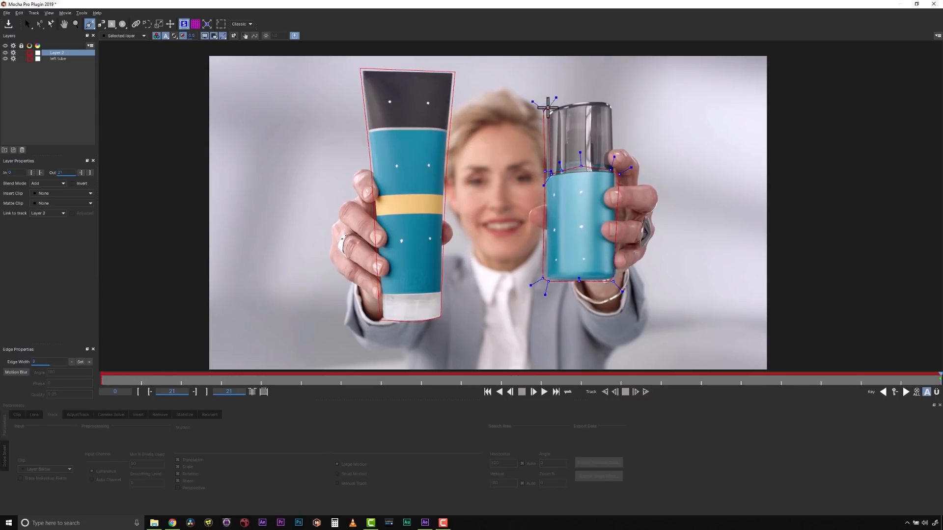
Rename Layer 1 'left tube' and outline the right bottle with a new X-spline
left_click_drag(546, 105, 606, 145)
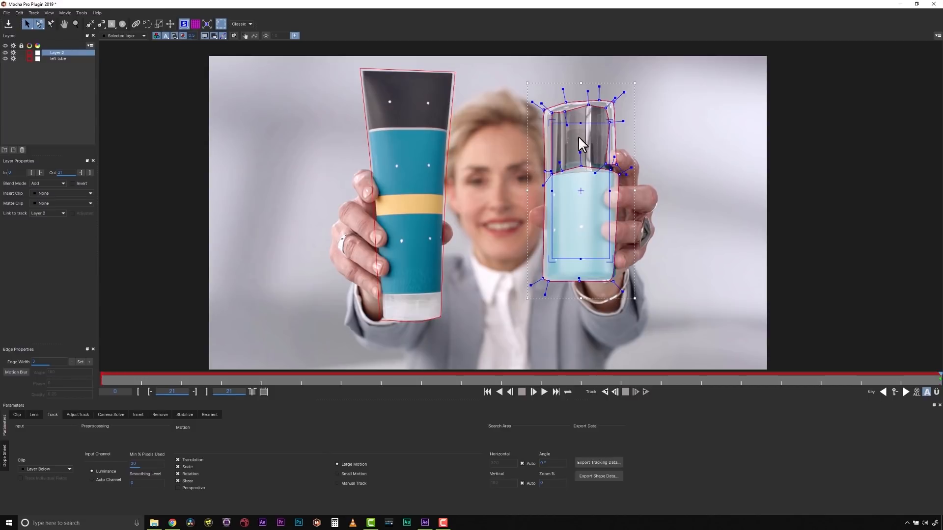
mouse_move(563, 122)
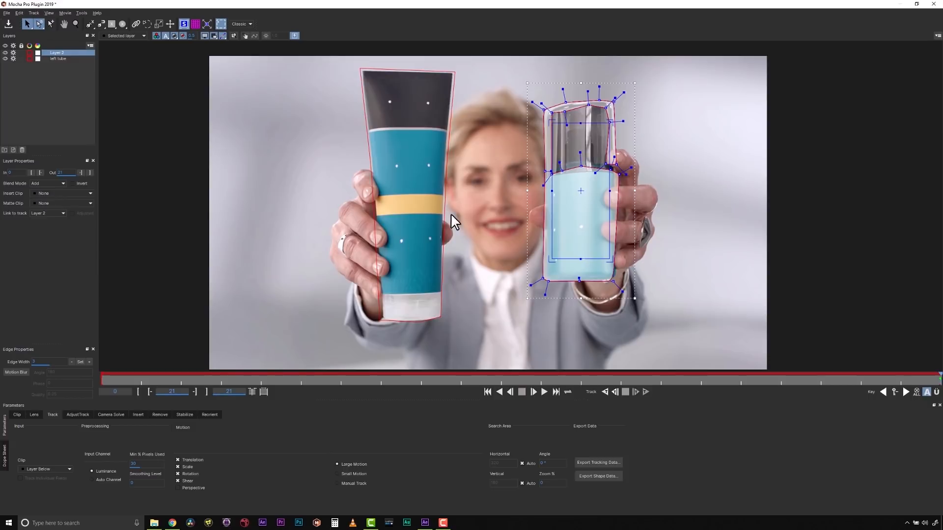
mouse_move(580, 142)
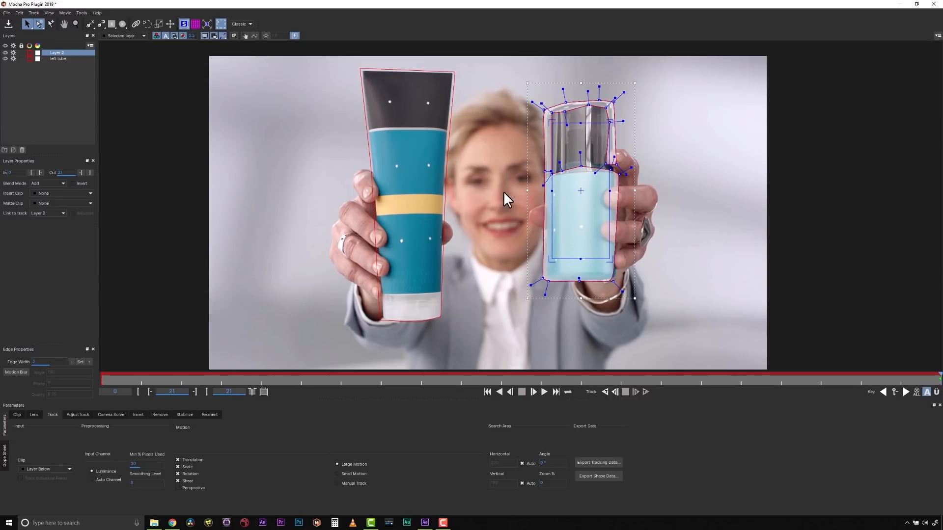
Rename Layer 2 'right tube', enable Perspective motion, and restore the Classic layout
double_click(54, 52)
type("right tube")
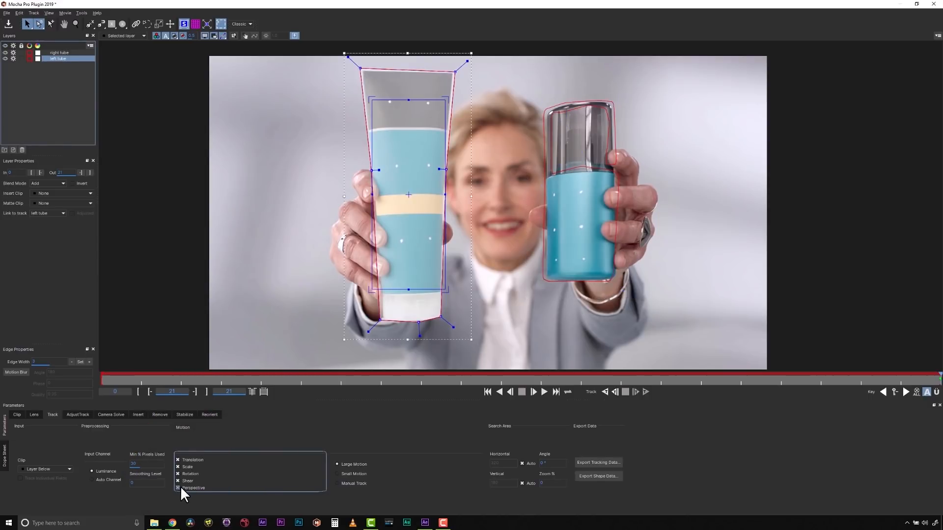
left_click(67, 52)
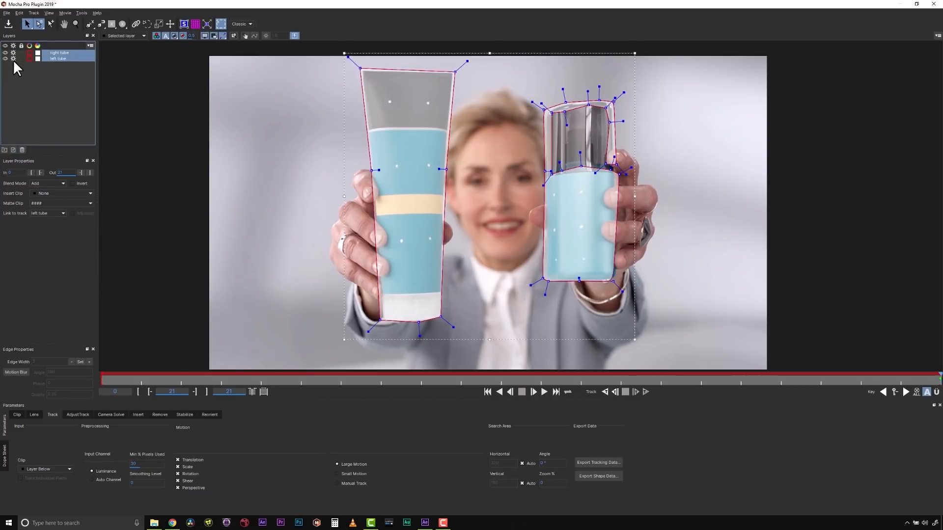
mouse_move(19, 64)
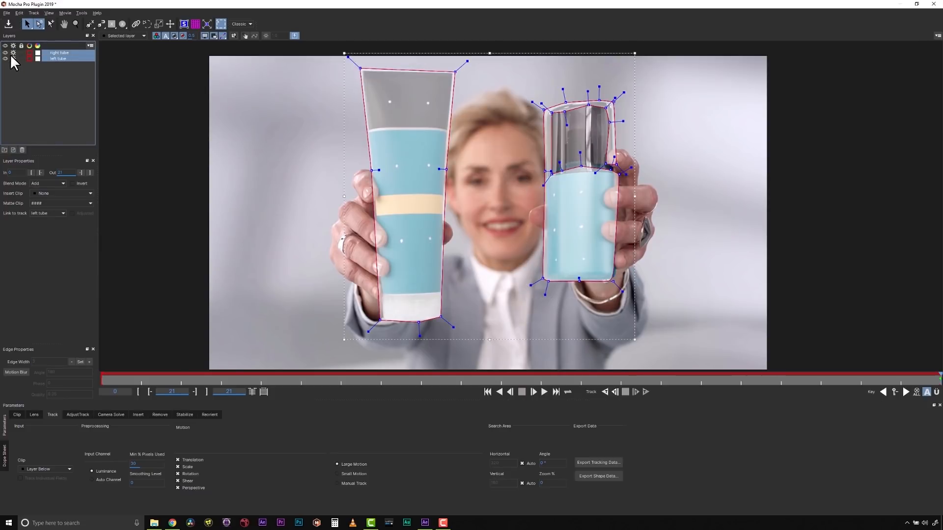
left_click(241, 24)
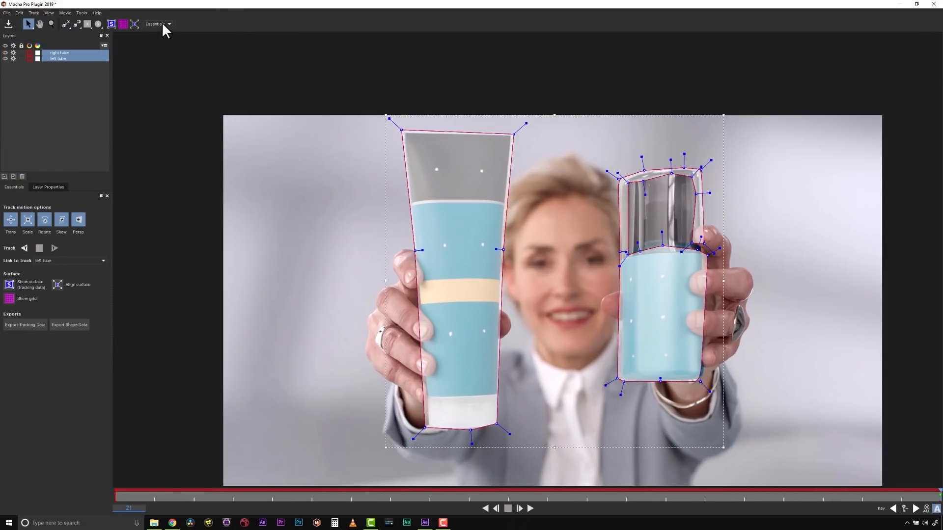
left_click(157, 24)
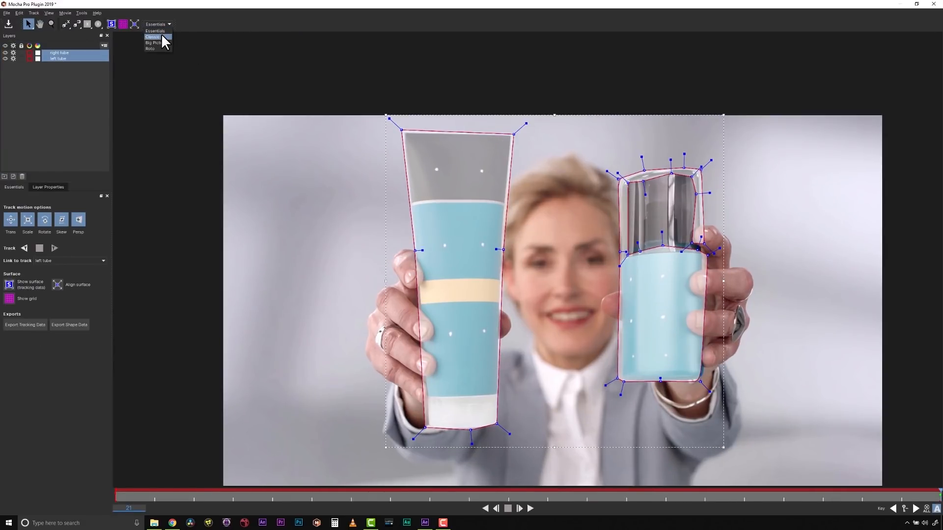
left_click(153, 37)
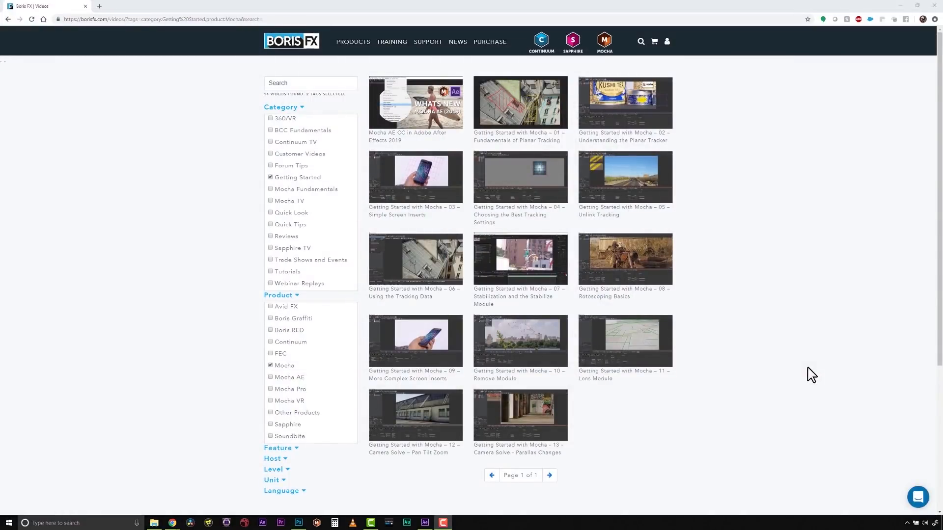
mouse_move(221, 328)
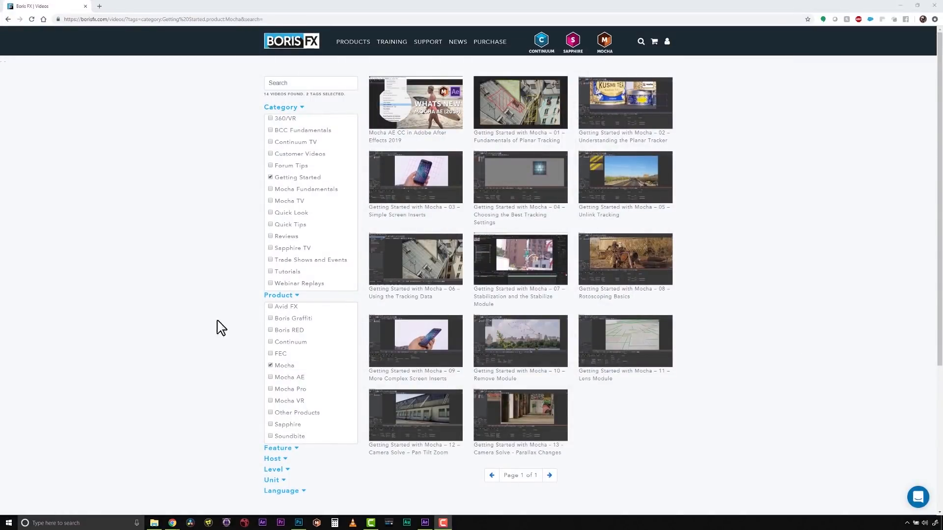
mouse_move(224, 208)
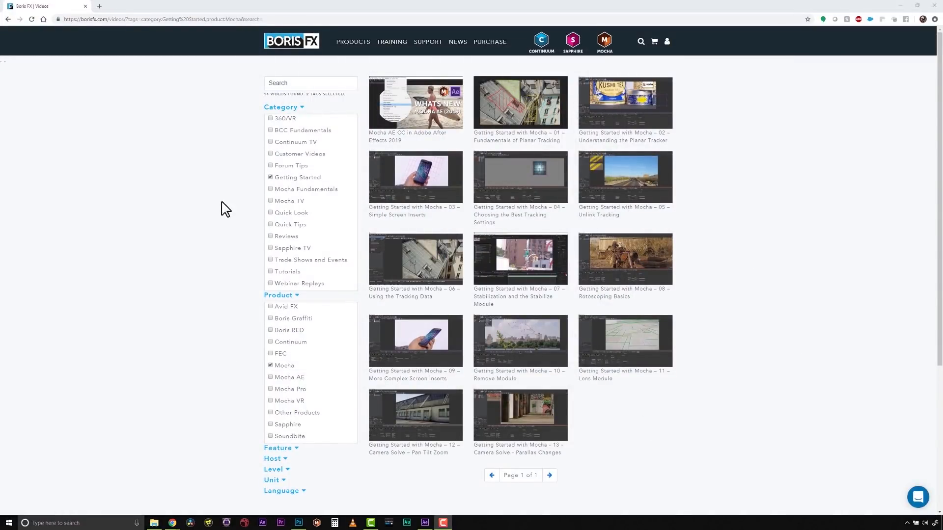
mouse_move(316, 370)
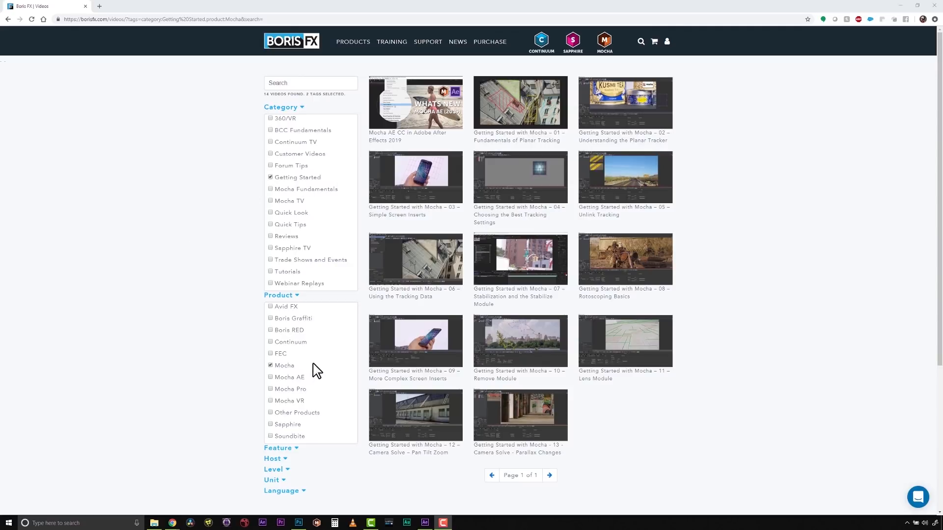
Browse Boris FX Getting Started Mocha videos and open the site's Training menu
left_click(392, 41)
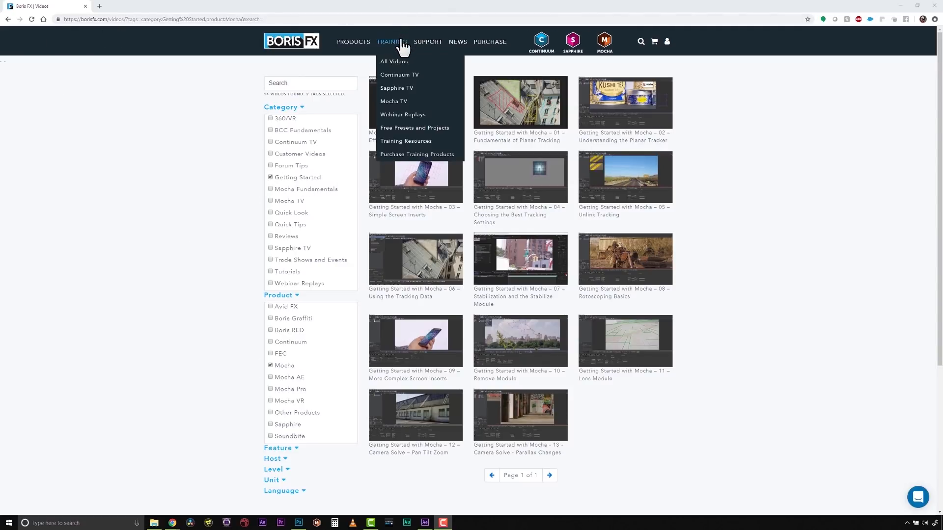
mouse_move(401, 103)
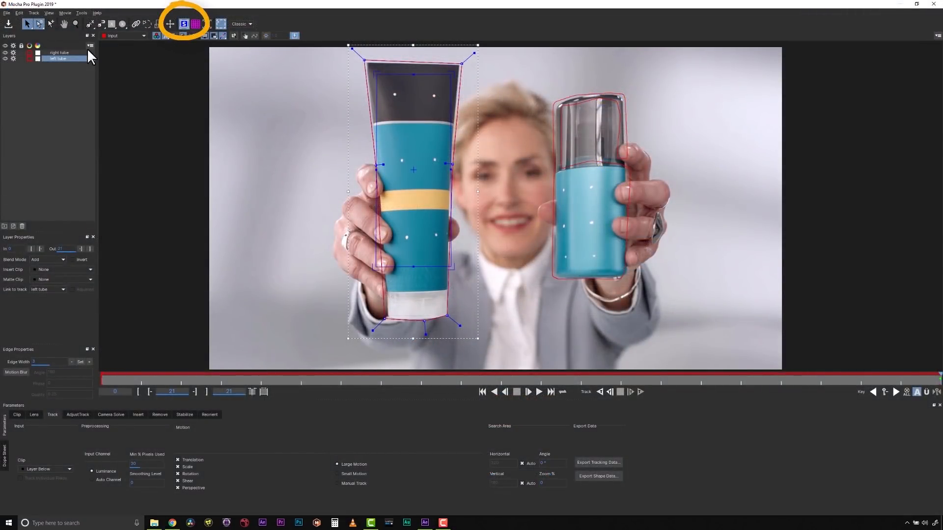
Reposition the right tube's planar surface over the bottle and reselect the right tube layer
left_click(60, 53)
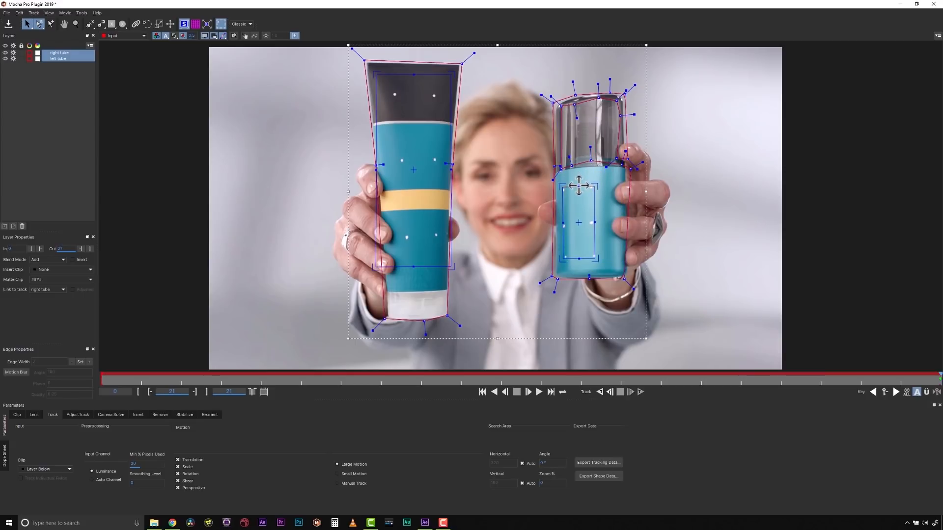
left_click_drag(579, 186, 562, 190)
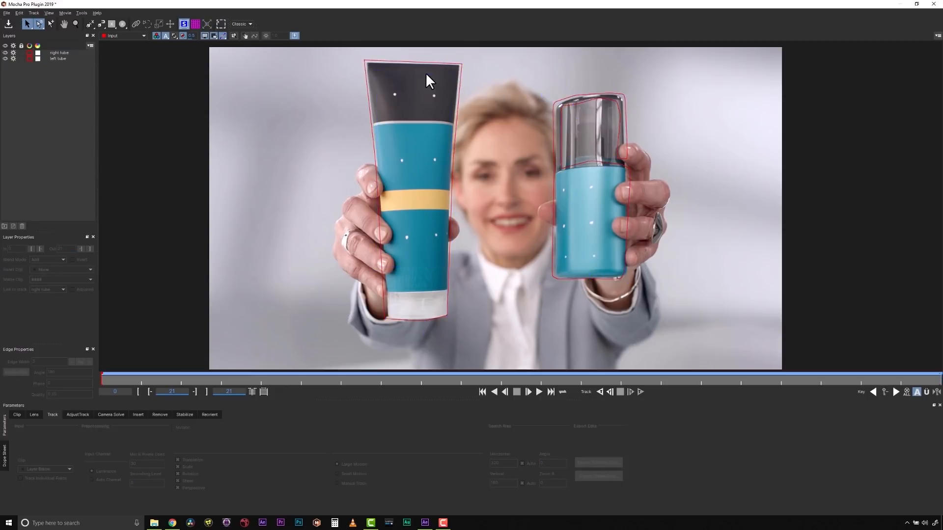
left_click(58, 58)
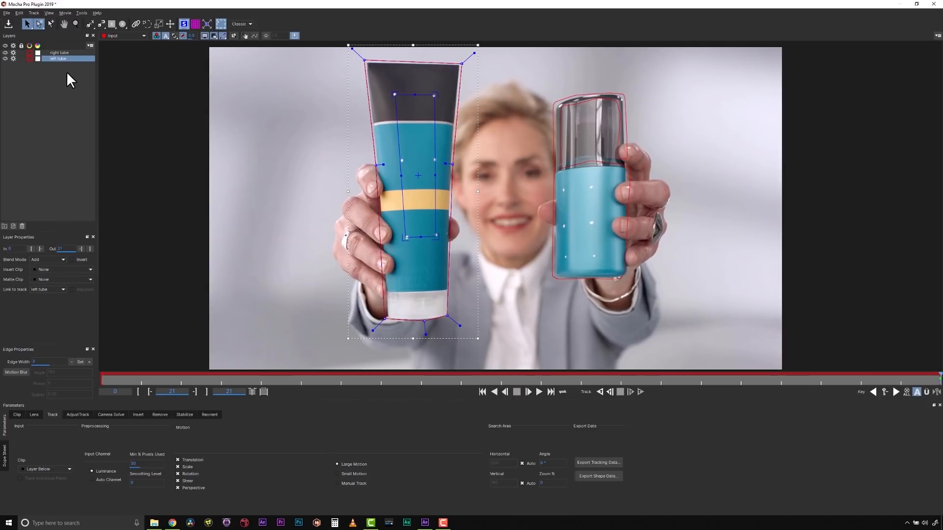
left_click(60, 52)
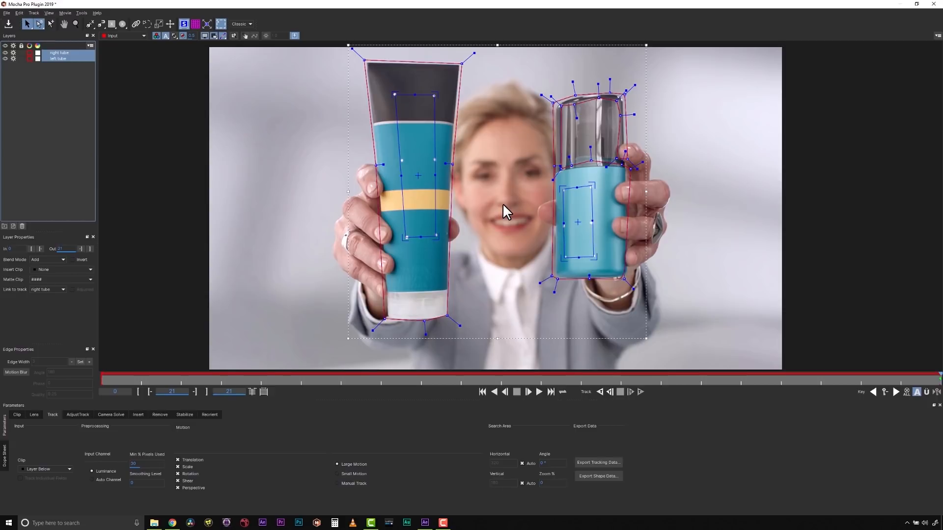
mouse_move(600, 392)
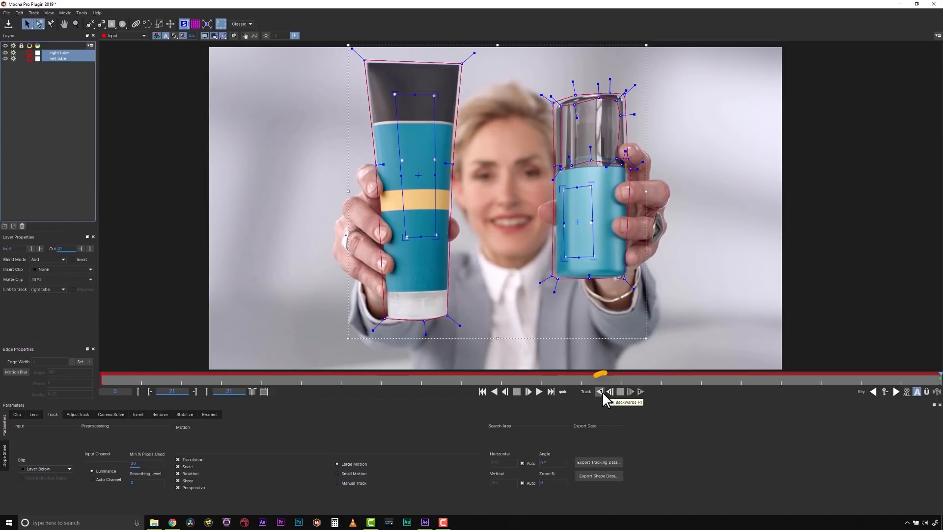
Track the right tube backwards, dismiss the premature-termination error, and switch to Manual Track
left_click(600, 392)
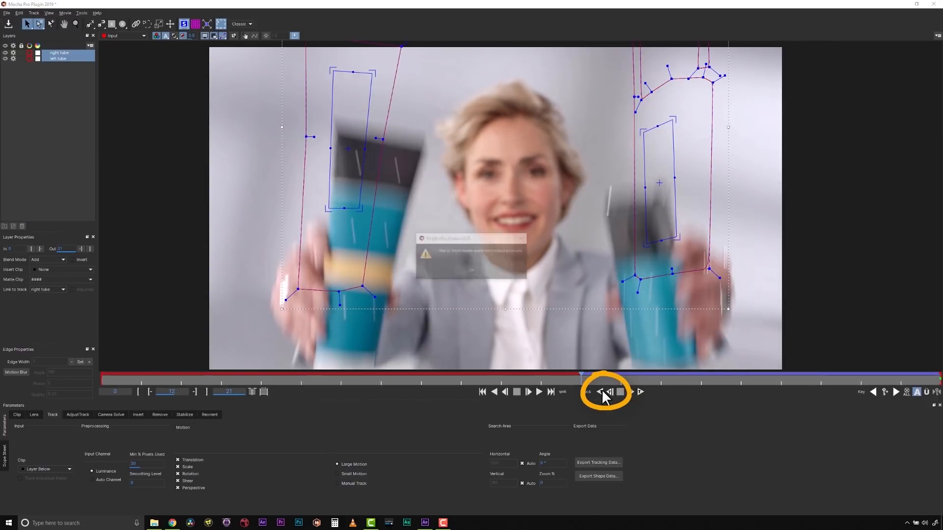
left_click(600, 392)
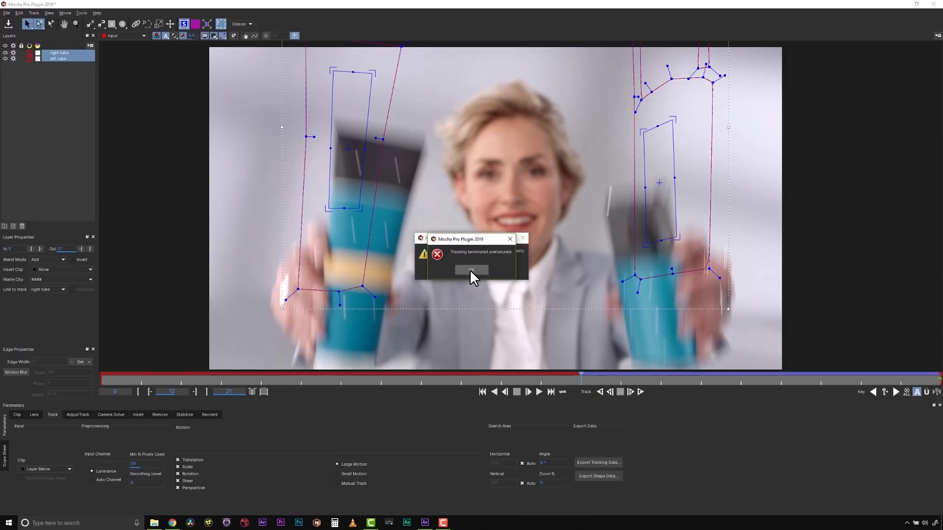
left_click(472, 271)
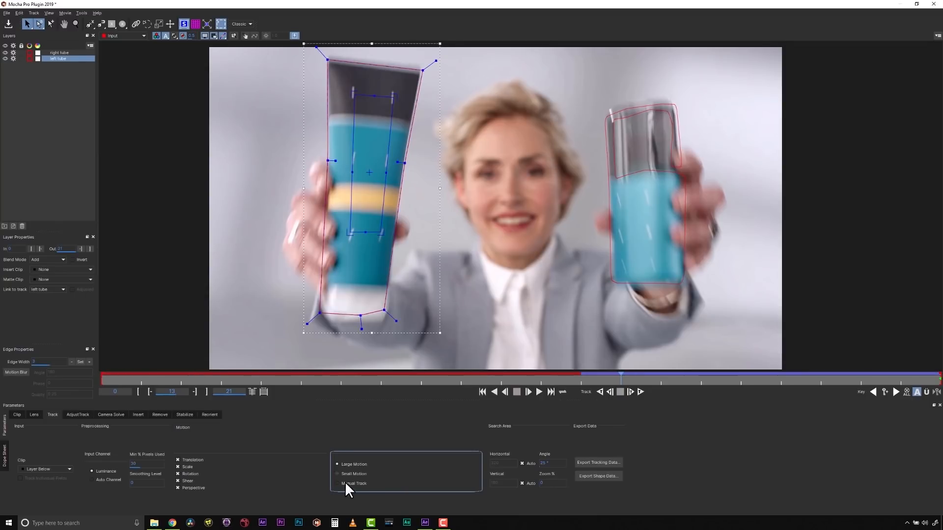
left_click(337, 484)
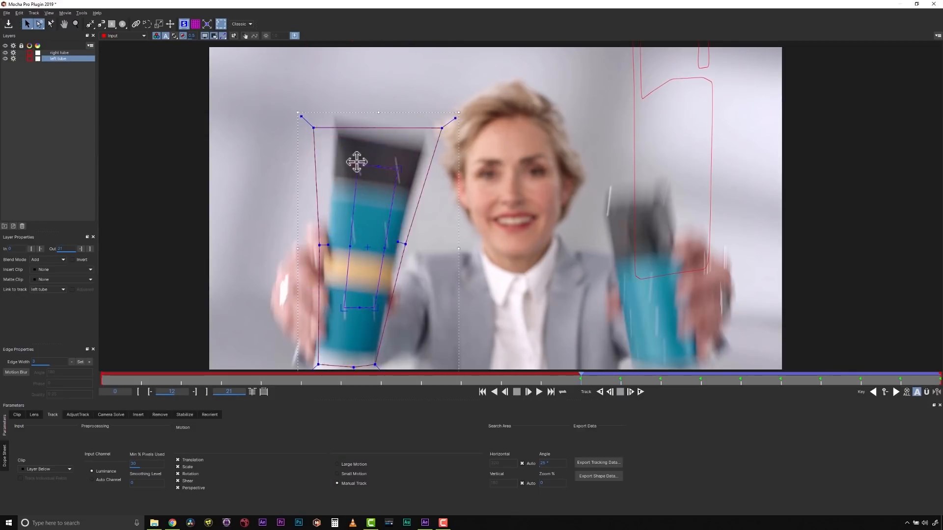
Realign the right and left tube shapes on the blurred frames, stepping back through the clip
left_click(64, 52)
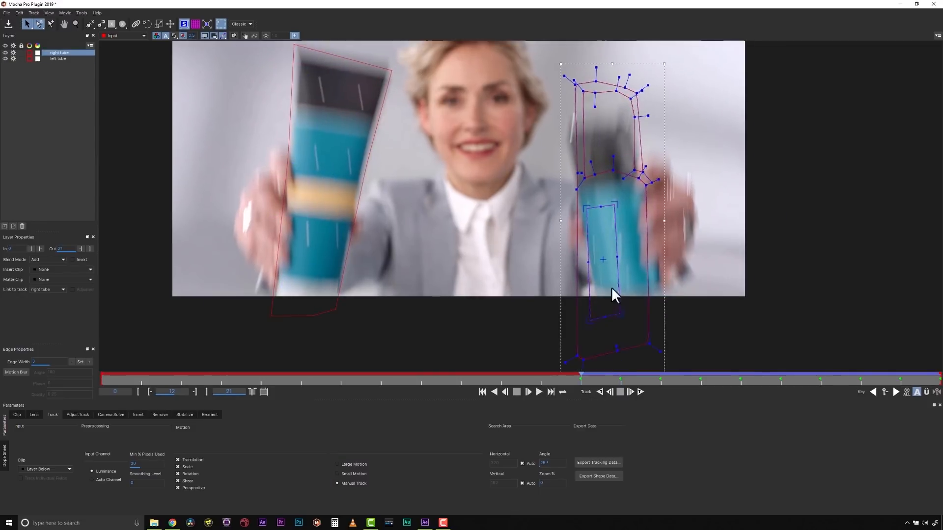
left_click(58, 58)
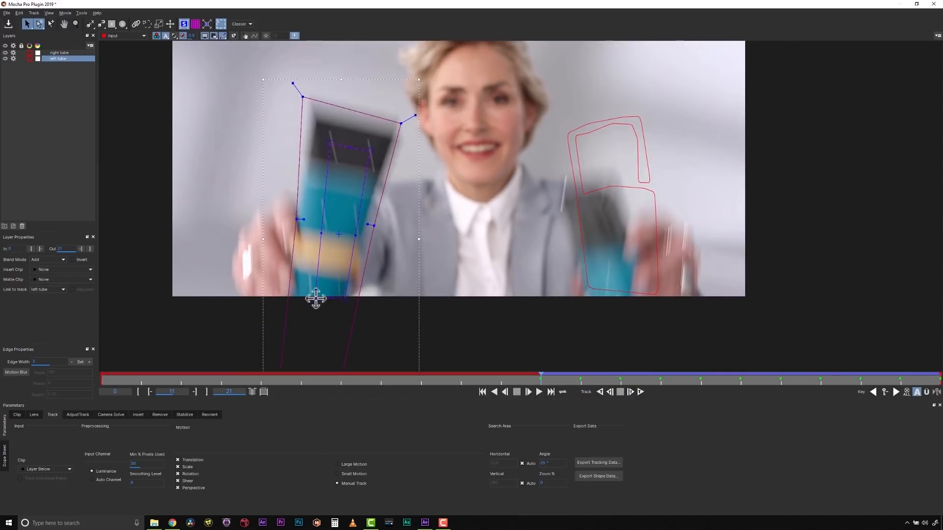
left_click(55, 52)
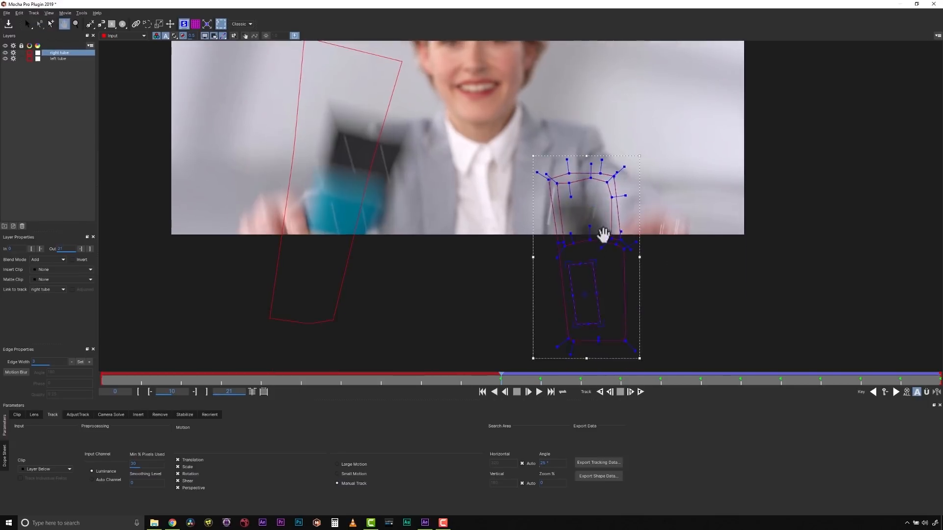
left_click(57, 59)
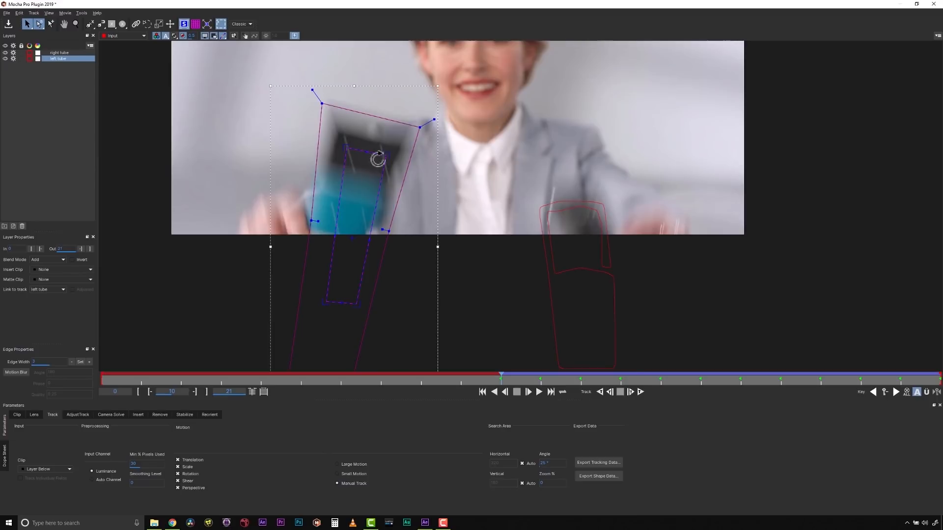
mouse_move(366, 193)
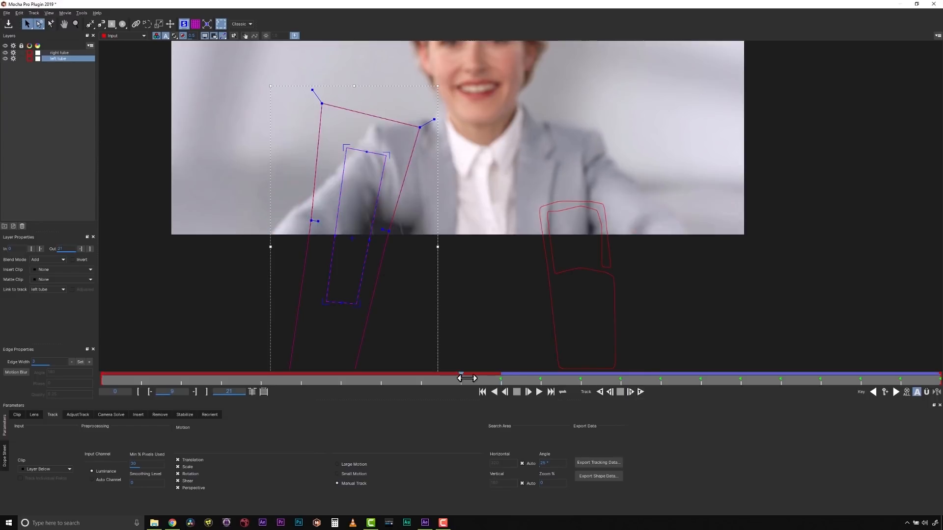
left_click_drag(461, 378, 439, 378)
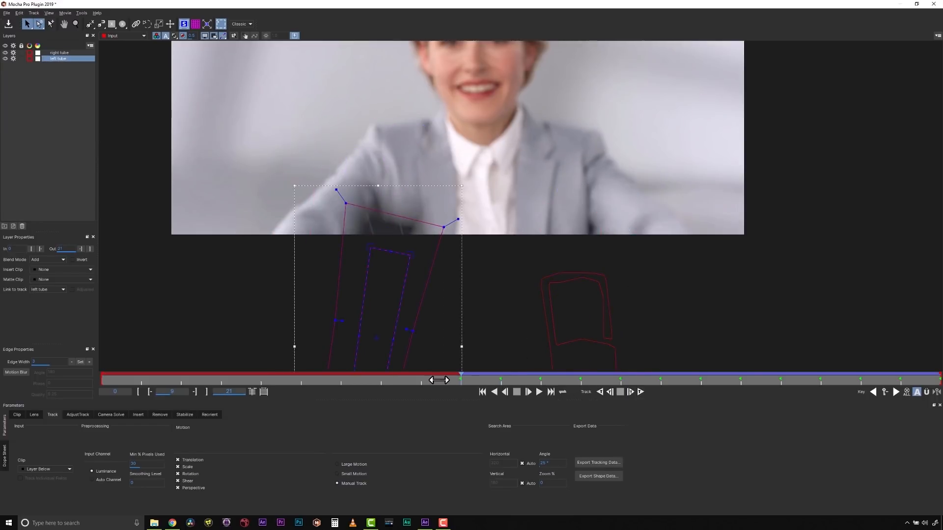
left_click_drag(439, 379, 540, 380)
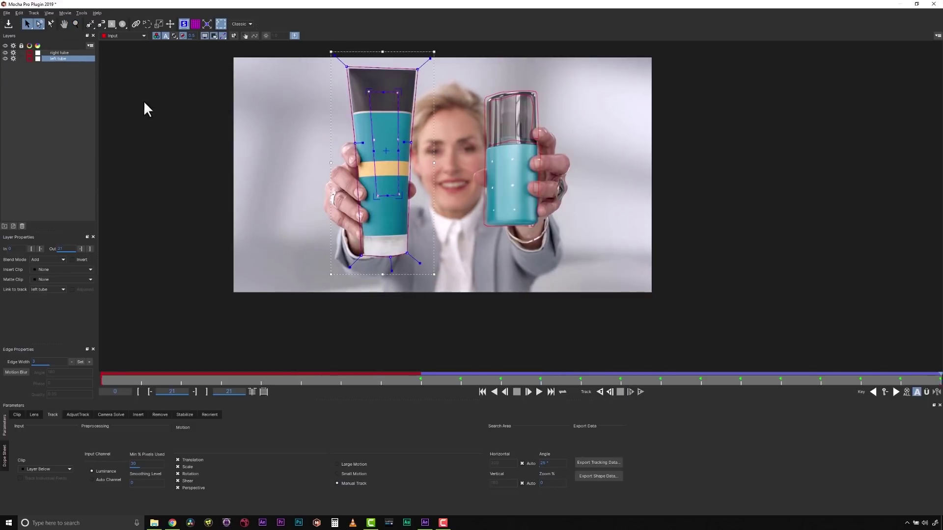
Set the right tube layer's Motion back to Large Motion, then deselect all layers
left_click(64, 52)
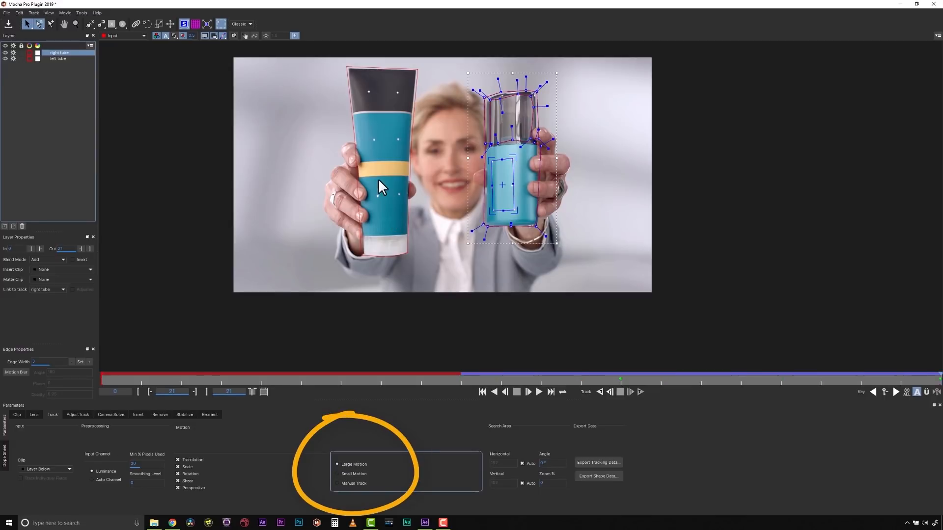
left_click(58, 58)
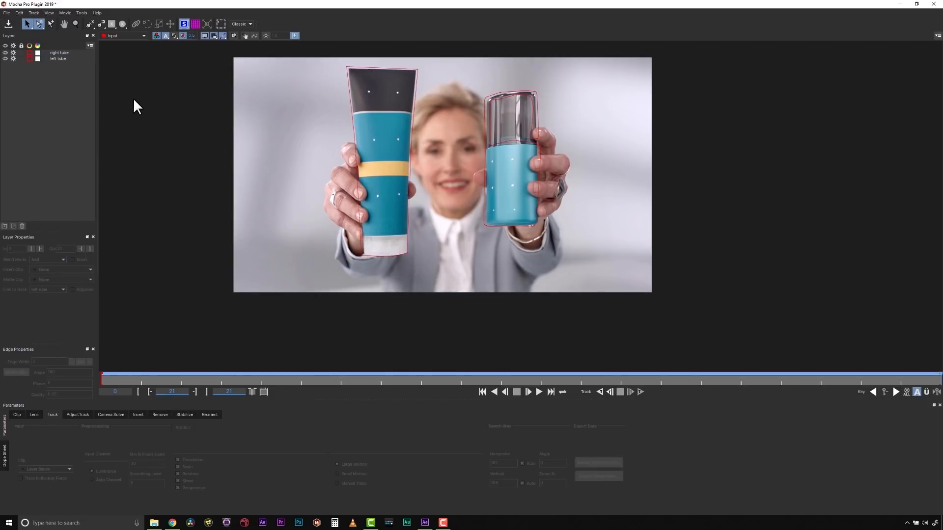
mouse_move(391, 112)
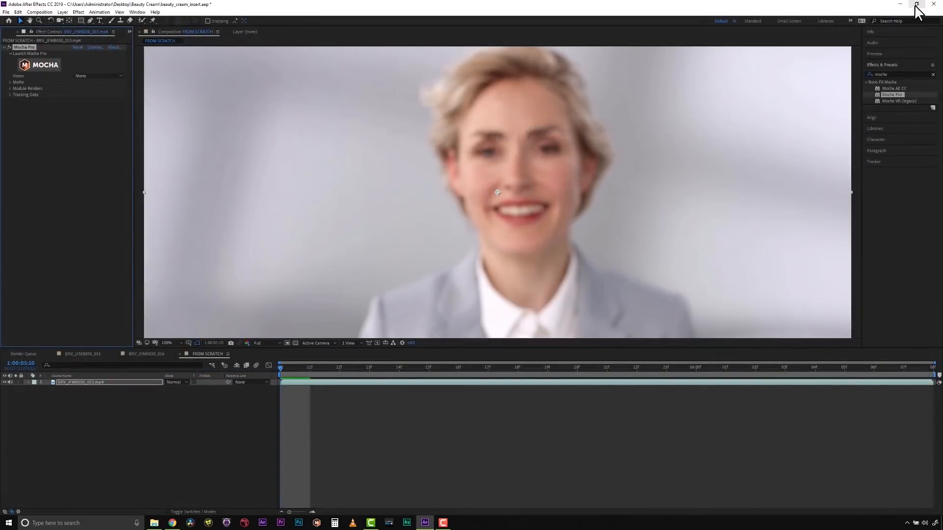
Close Mocha Pro back to After Effects and switch to Photoshop from the taskbar
left_click(7, 13)
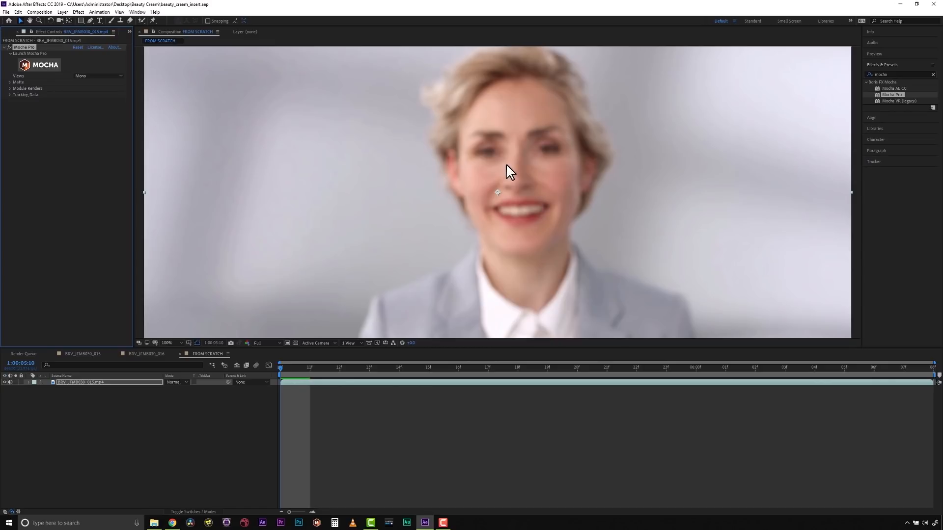
mouse_move(307, 141)
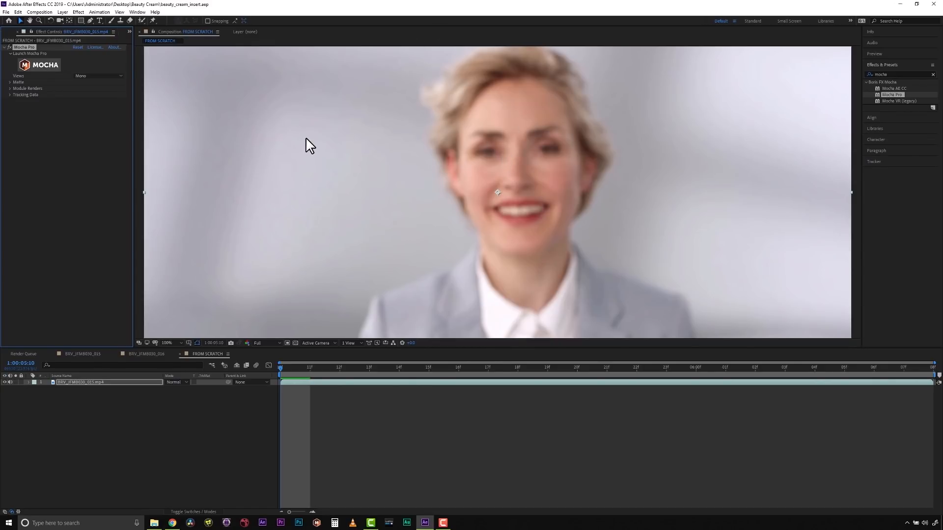
mouse_move(311, 97)
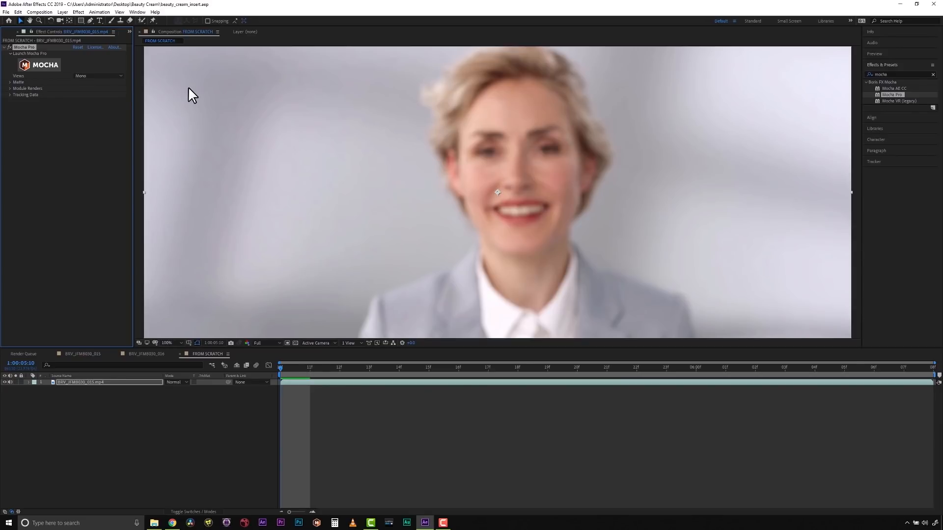
left_click(298, 522)
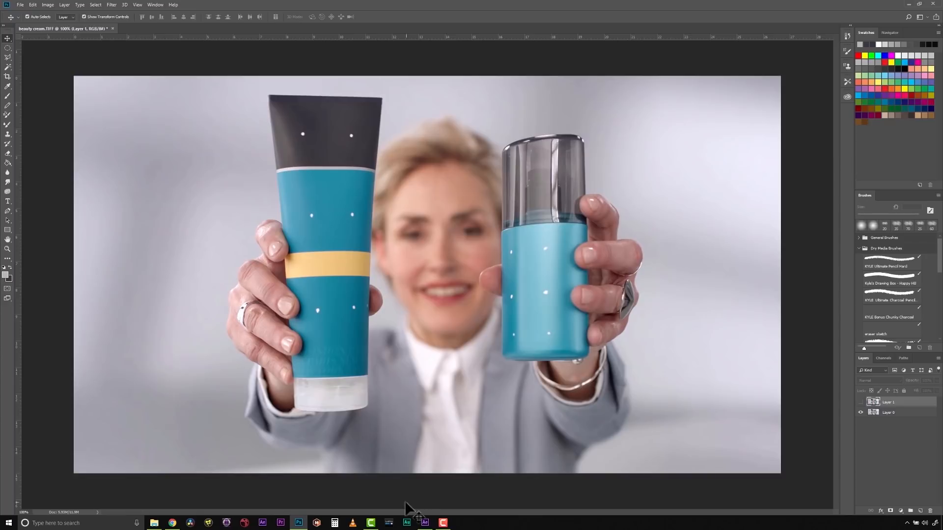
mouse_move(248, 114)
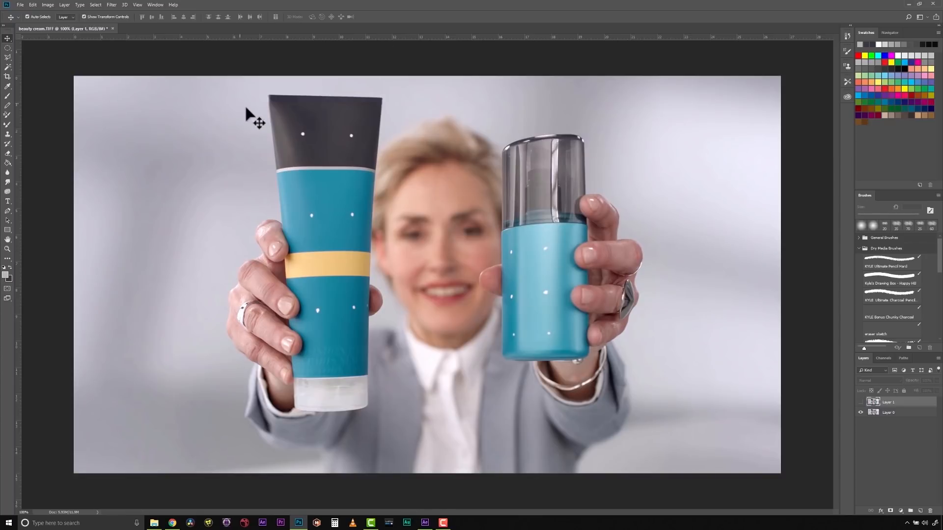
Leave the beauty cream.TIFF still in Photoshop and return to the Mocha Pro window
left_click(425, 523)
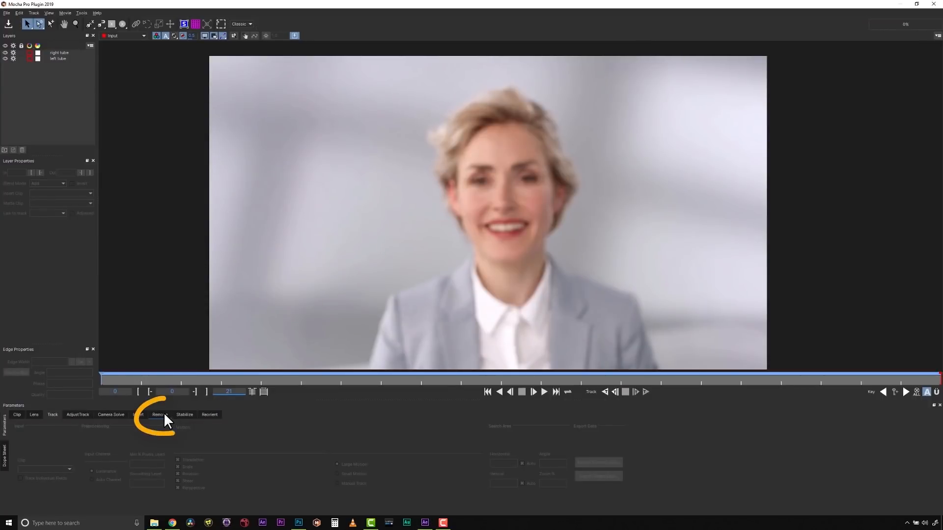
Create a clean plate from the Remove tab and save it as a TIFF in Beauty Cream
left_click(160, 414)
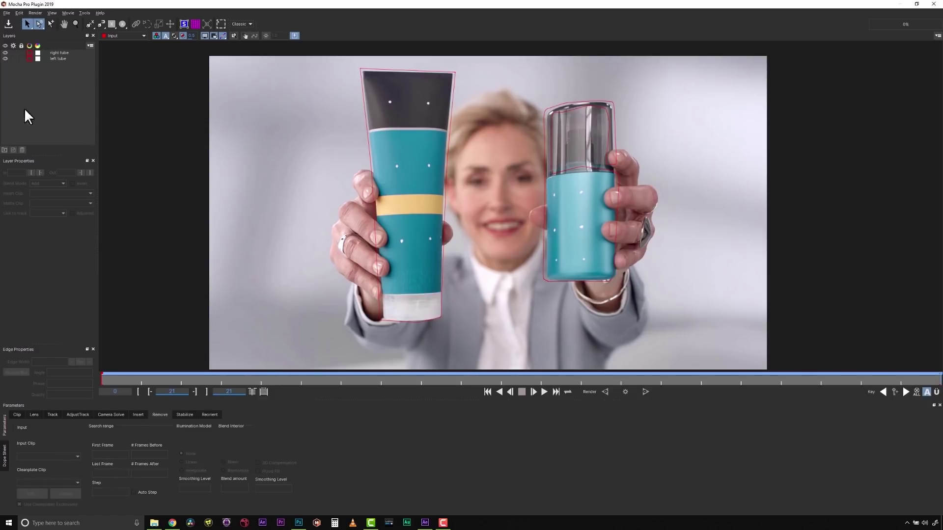
left_click(64, 493)
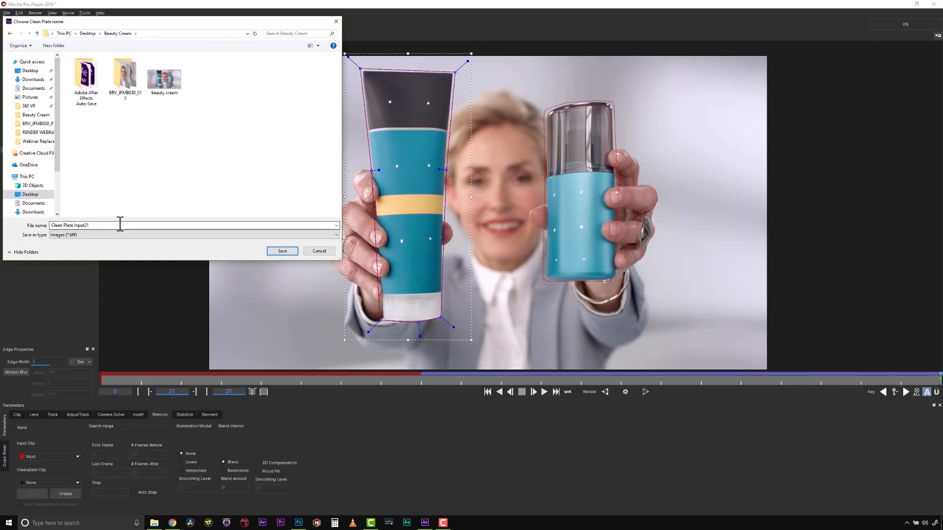
left_click(282, 251)
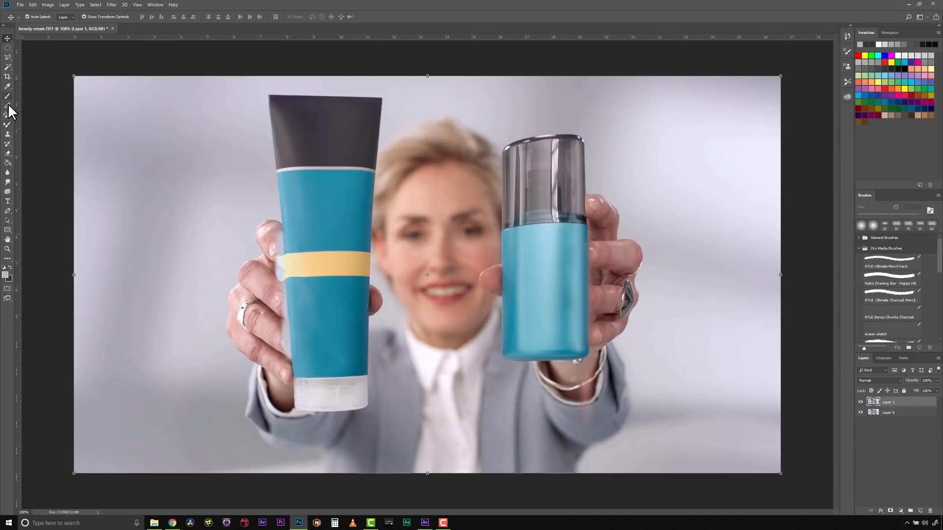
Clone Stamp over the tracking marks on both tubes in the still frame
left_click(7, 134)
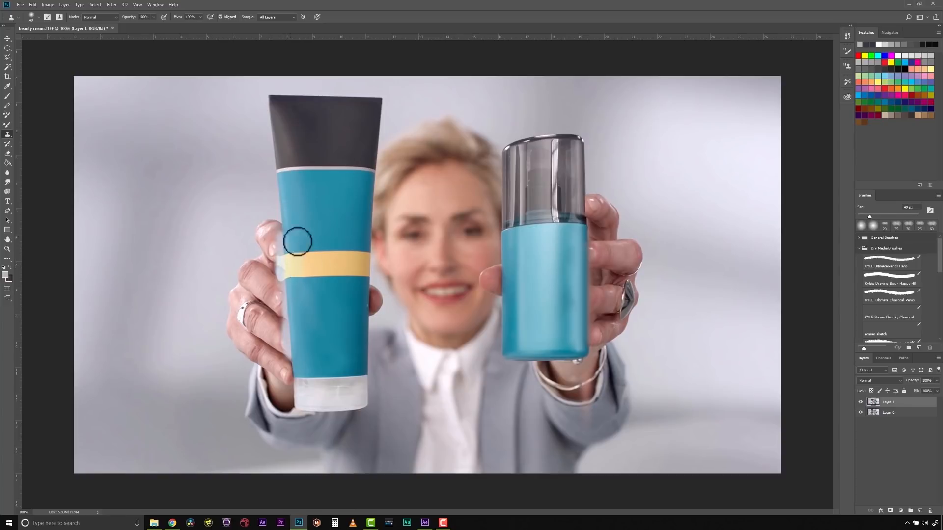
mouse_move(572, 266)
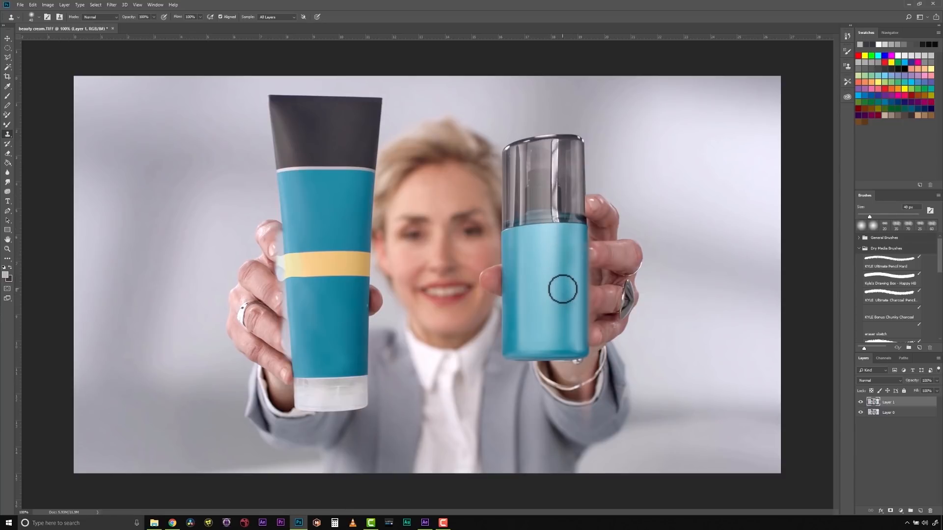
left_click(251, 28)
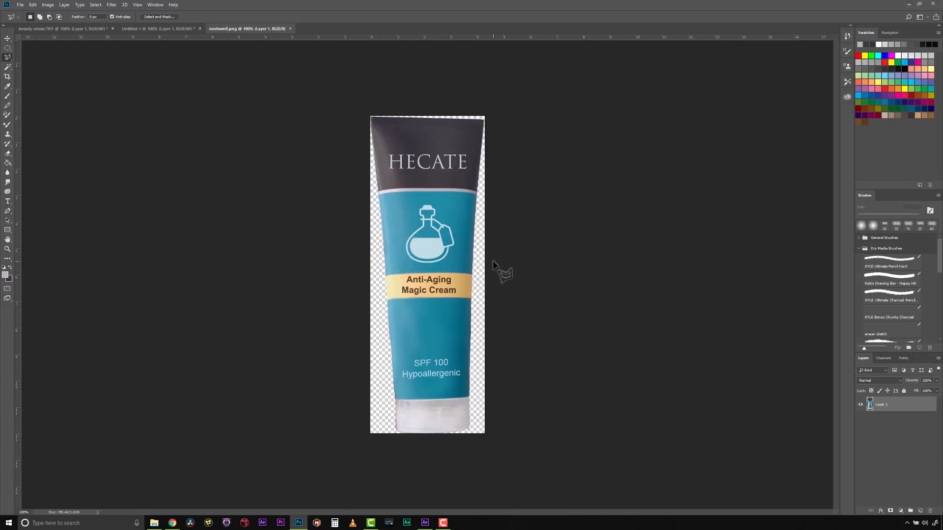
mouse_move(332, 319)
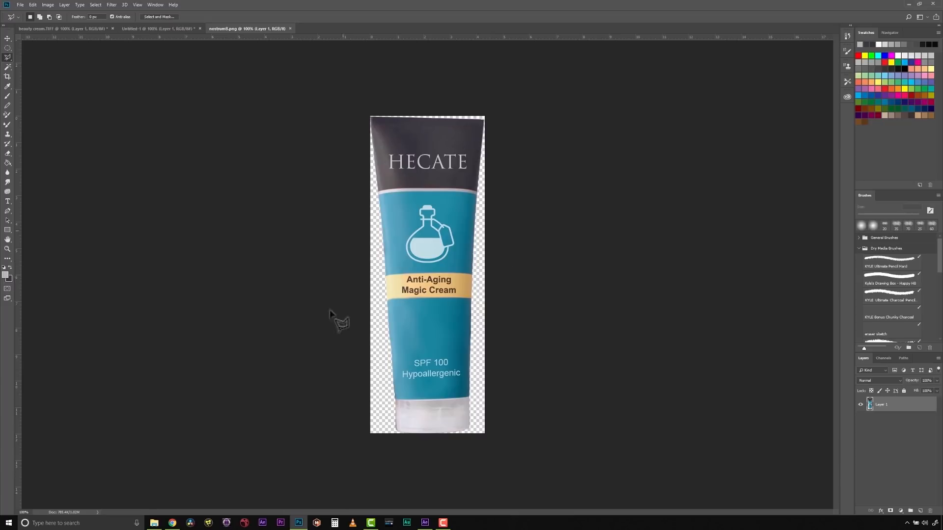
mouse_move(313, 213)
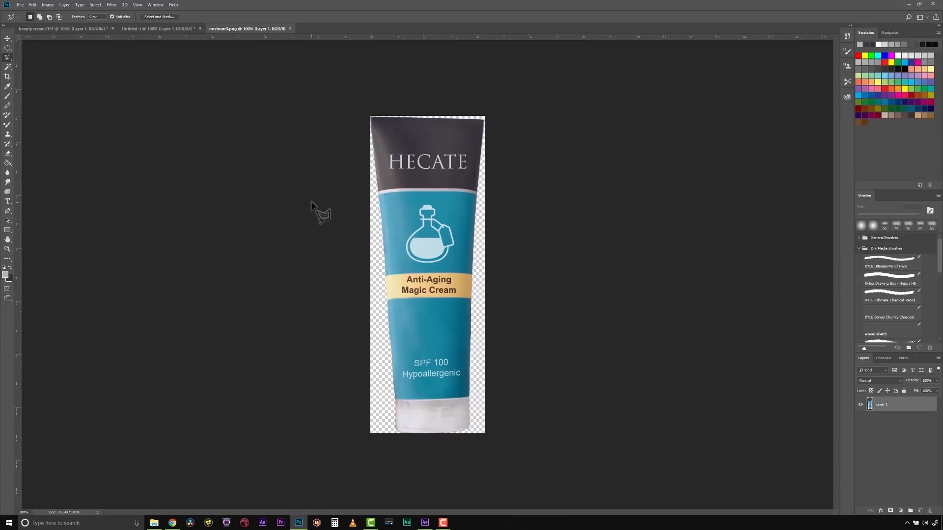
mouse_move(438, 106)
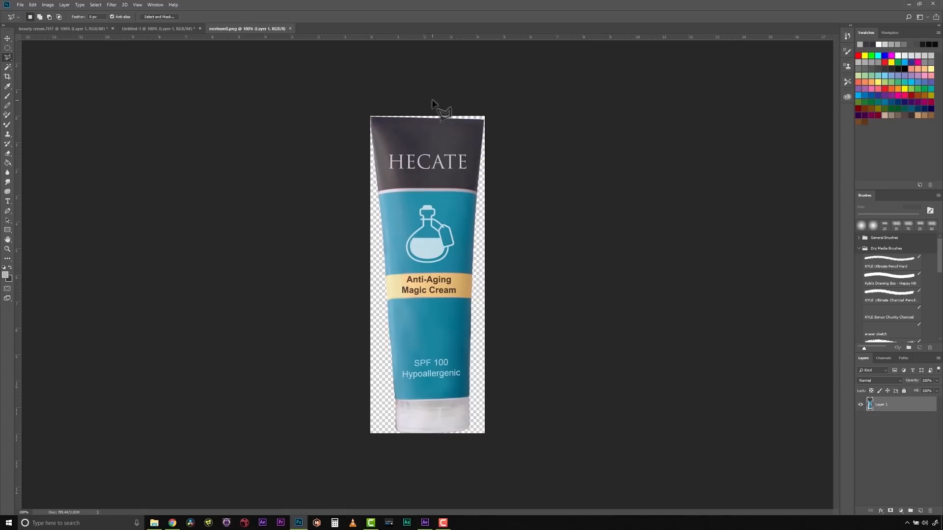
Switch to the snakeoil8.png document showing the HECATE Beauty Serum bottle
left_click(341, 28)
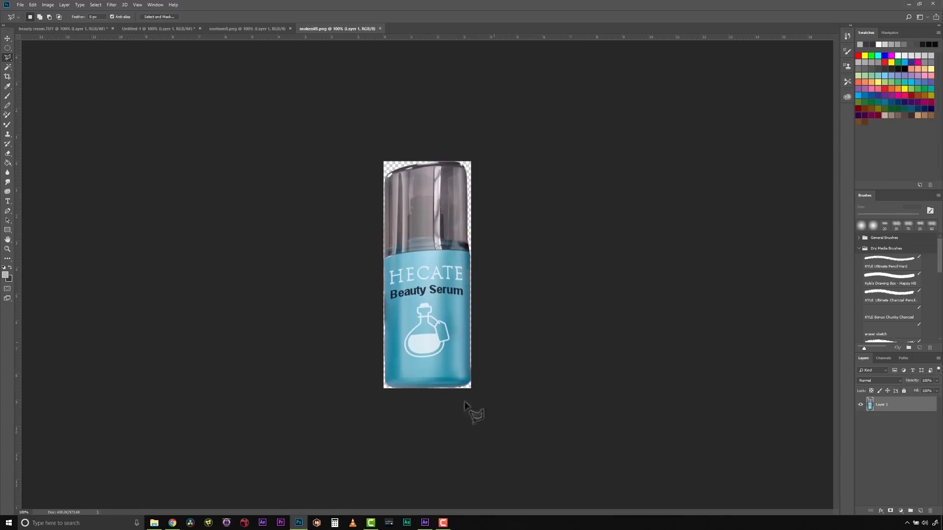
mouse_move(366, 370)
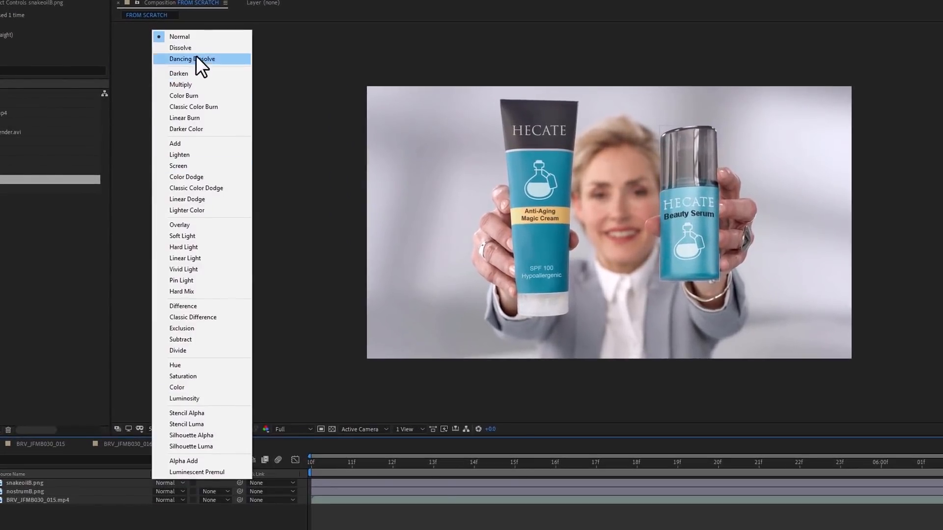
Try Hard Mix and Difference blend modes on the tube artwork, then set it back to Normal
left_click(183, 306)
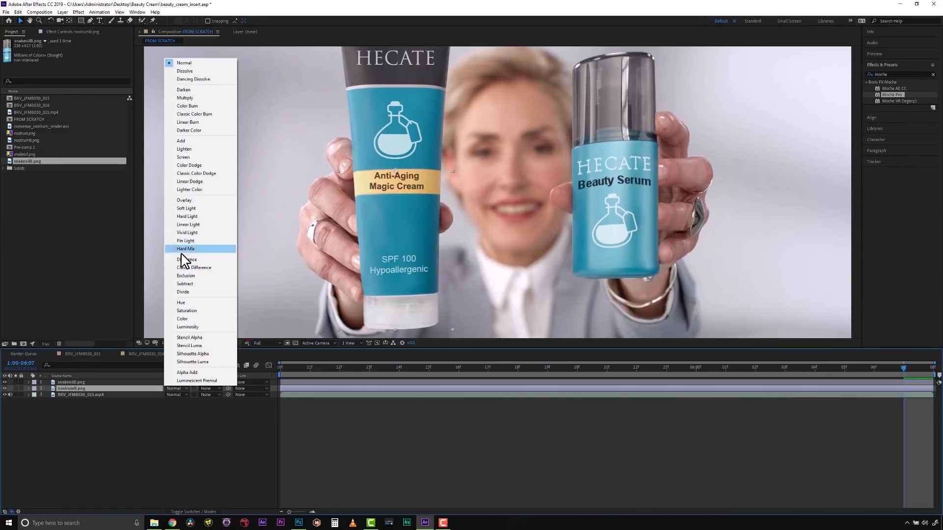
left_click(194, 267)
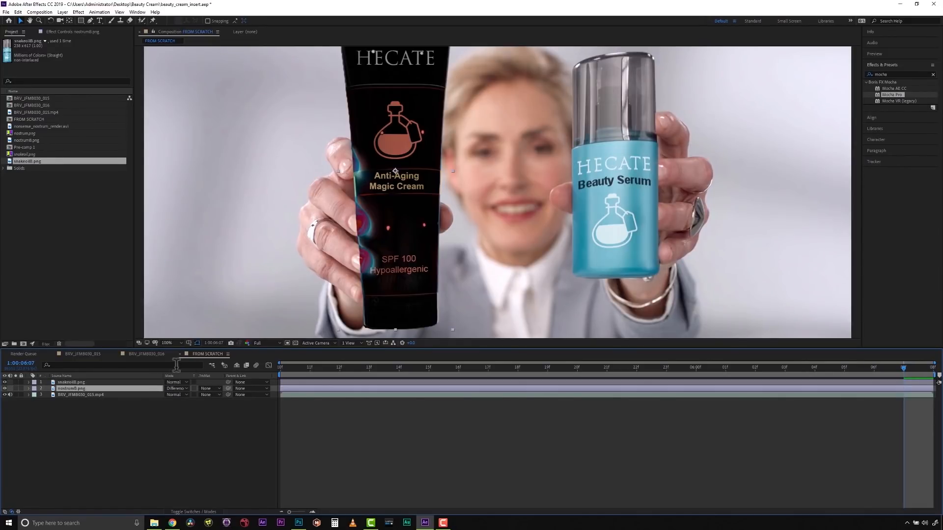
left_click(176, 388)
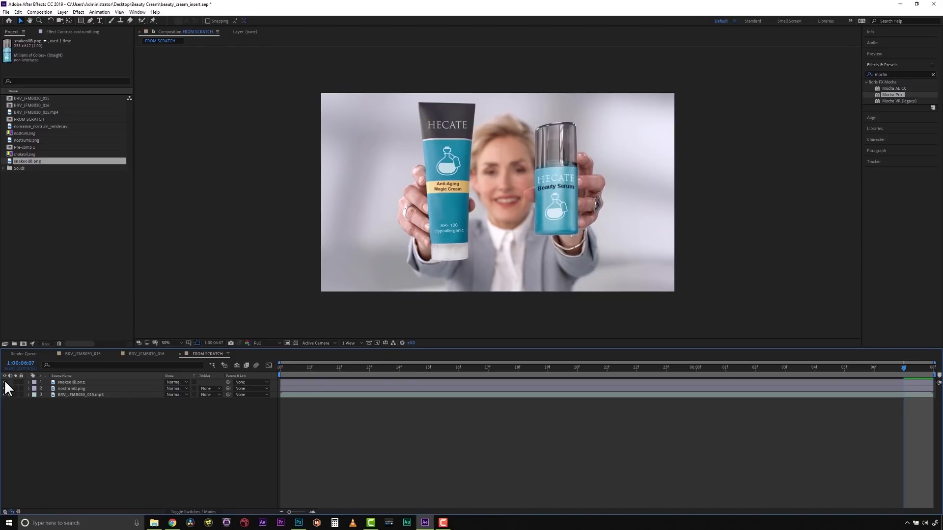
mouse_move(477, 236)
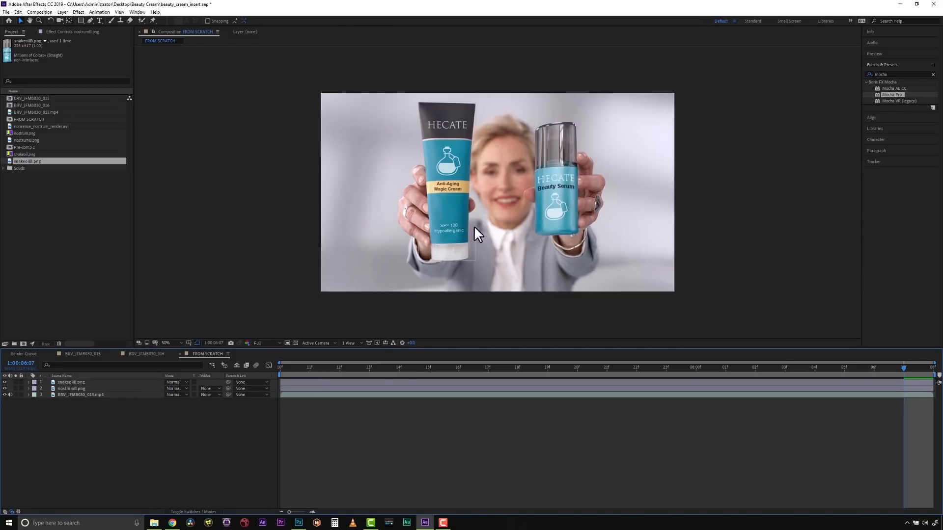
mouse_move(544, 154)
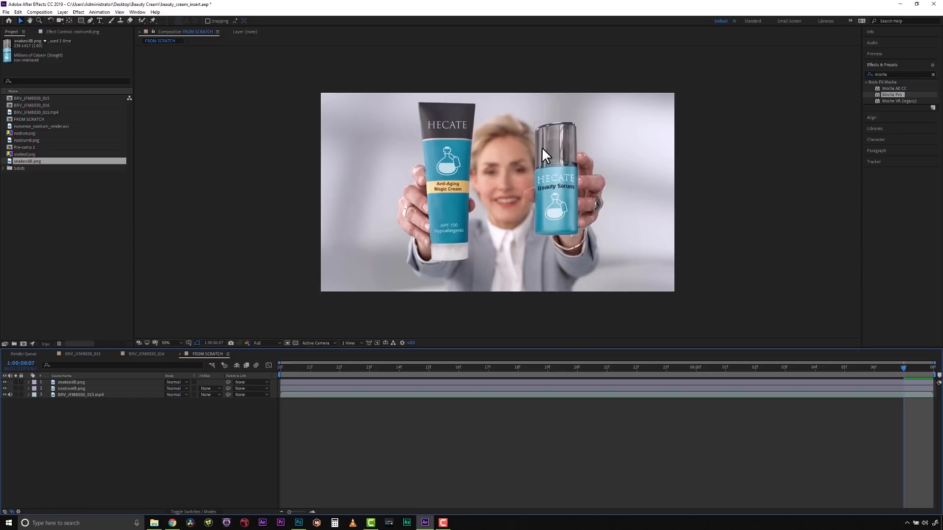
Pre-compose the HECATE artwork layers and keep the footage layer on top
left_click(71, 382)
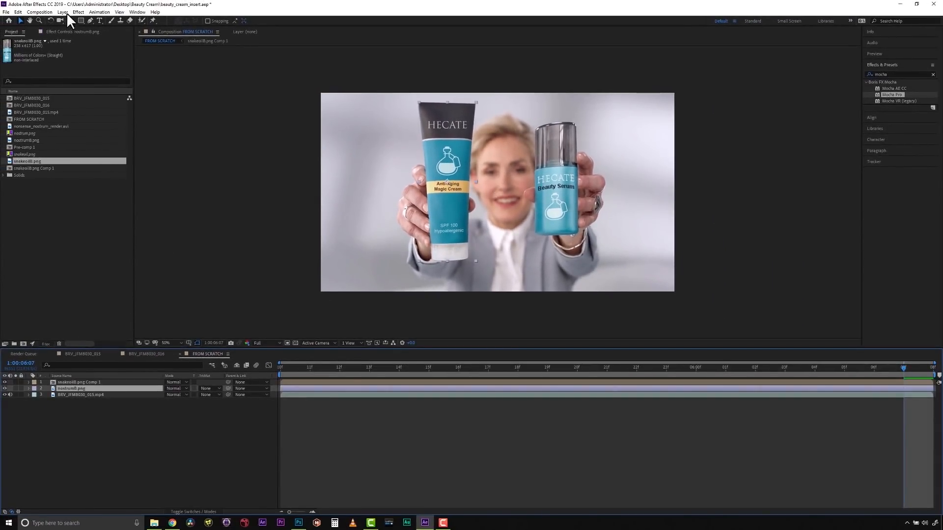
left_click(62, 13)
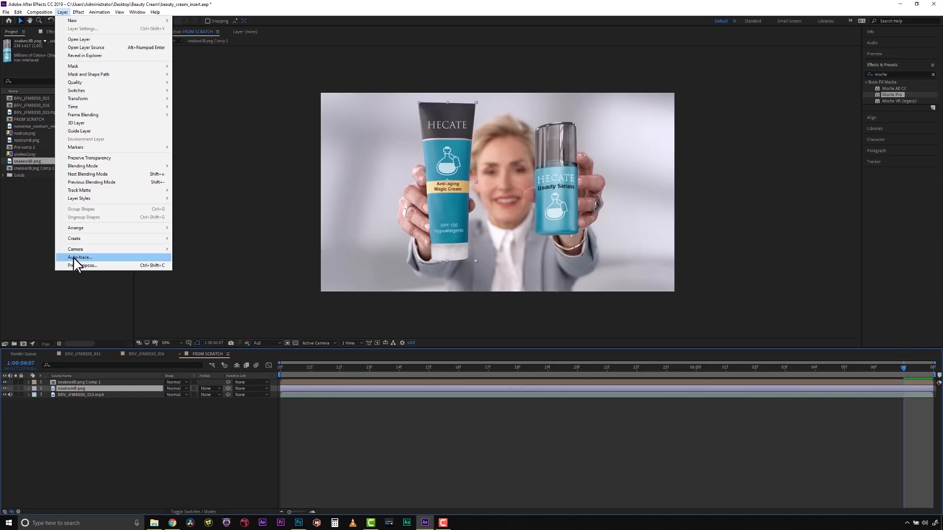
left_click(83, 266)
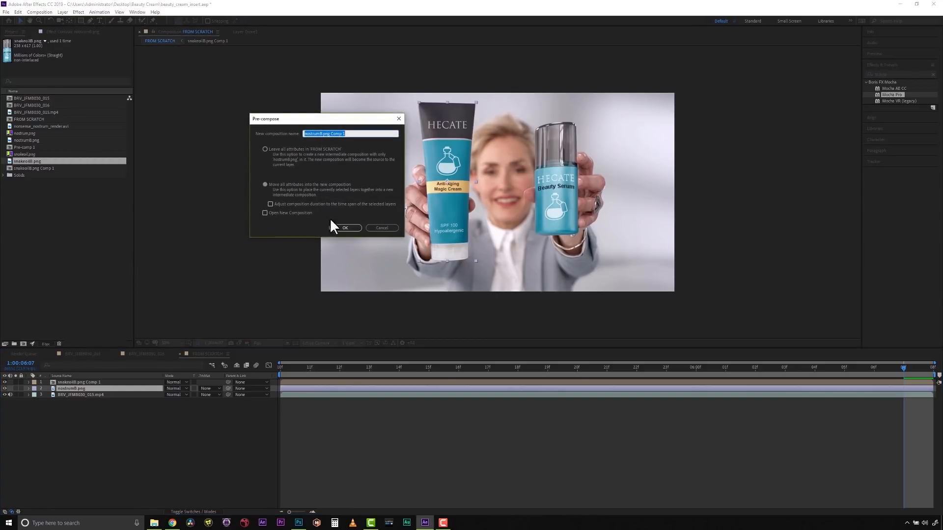
left_click(346, 228)
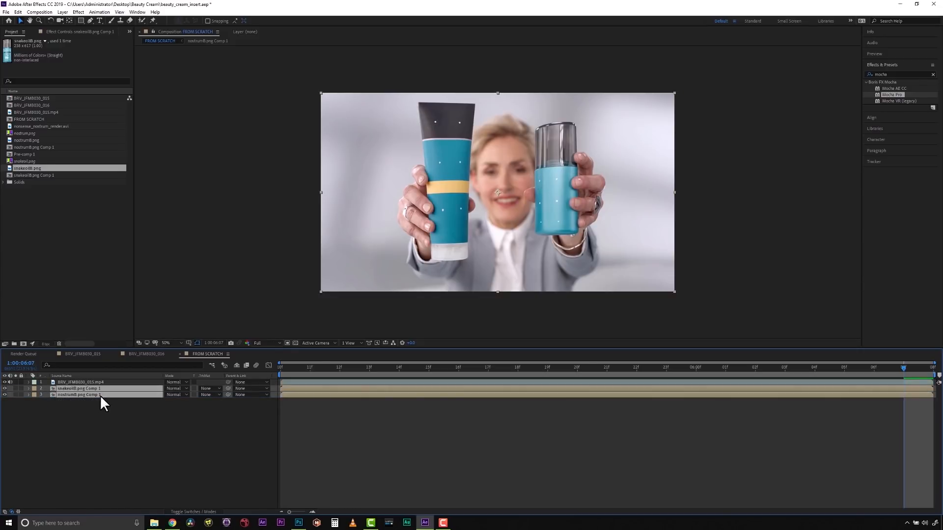
left_click(74, 382)
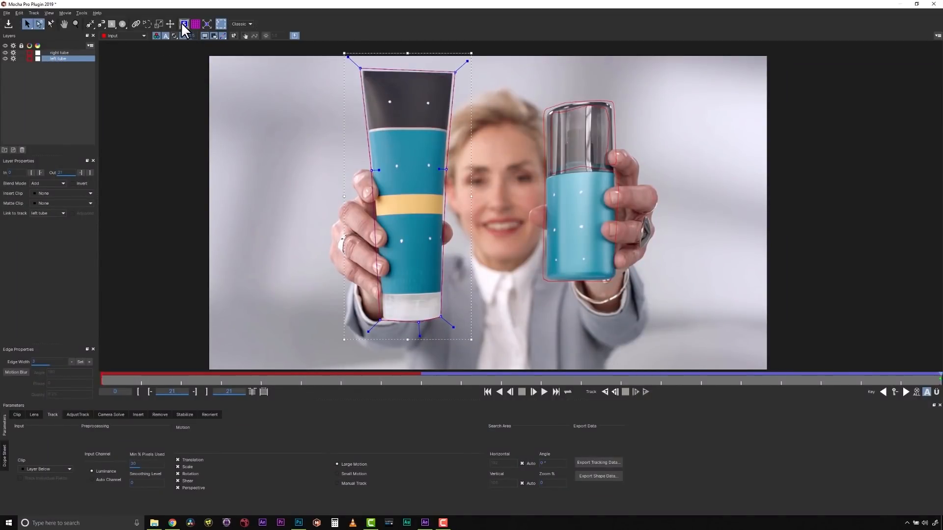
Show the tracked surface overlay and select the left tube layer in Mocha Pro
left_click(205, 23)
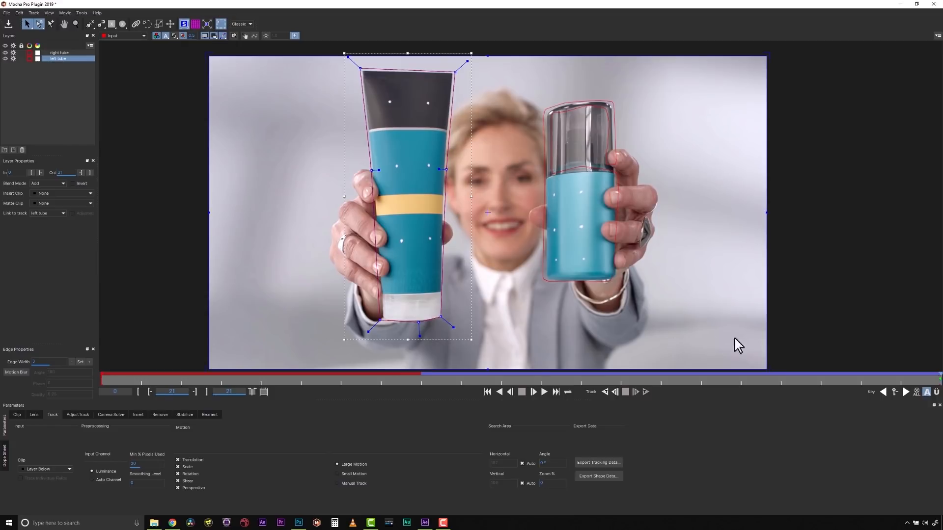
mouse_move(938, 379)
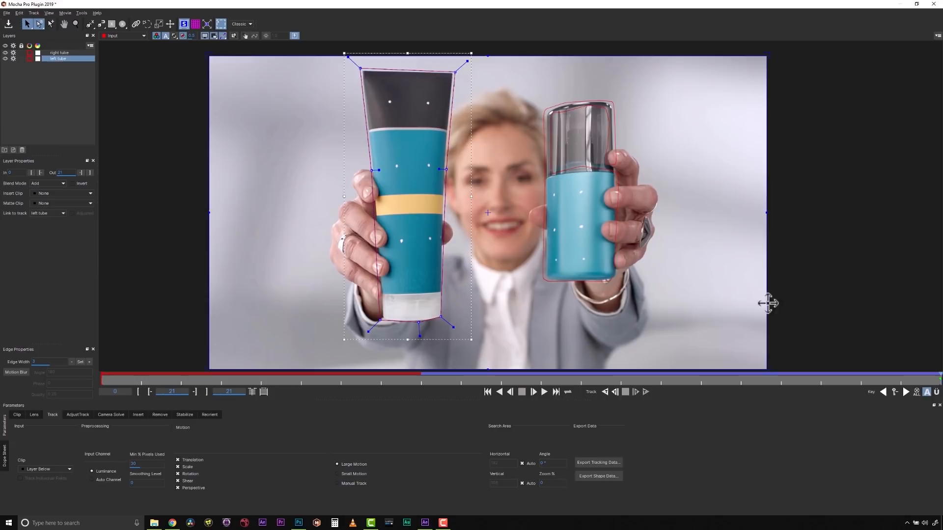
left_click(62, 193)
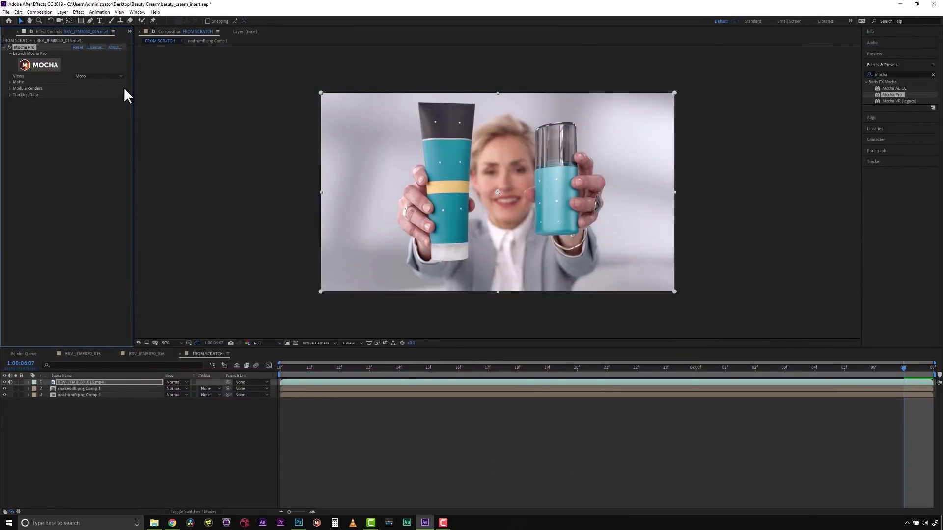
Set the Mocha Pro Module Render to Insert: Composite and scrub to check the left tube
left_click(11, 88)
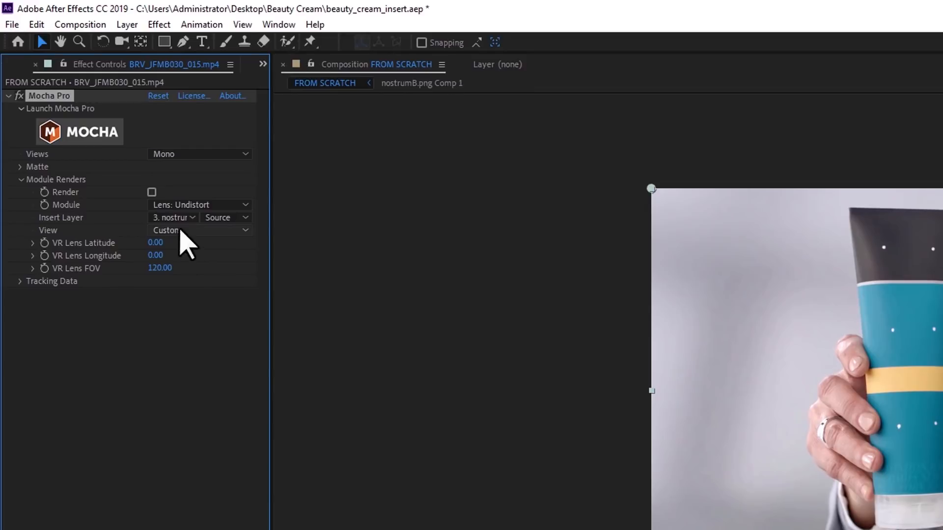
left_click(200, 204)
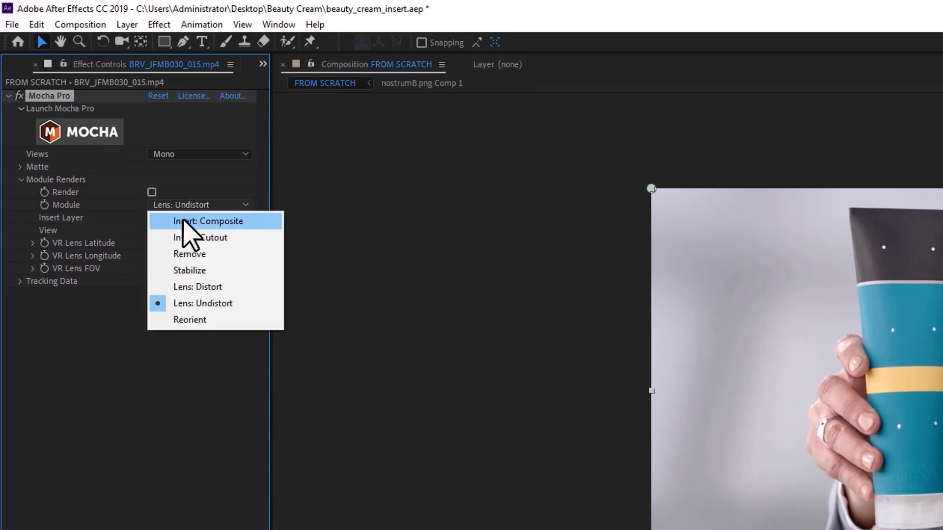
left_click(207, 221)
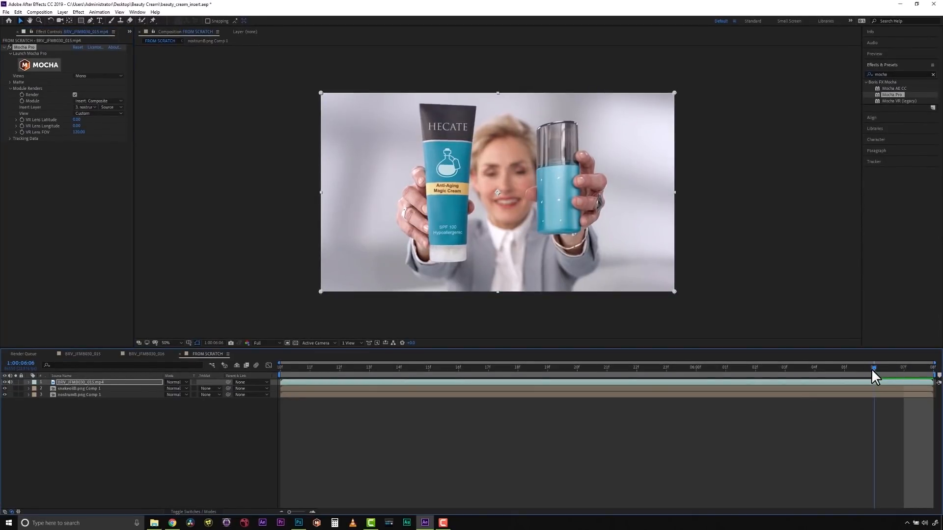
left_click_drag(873, 367, 785, 366)
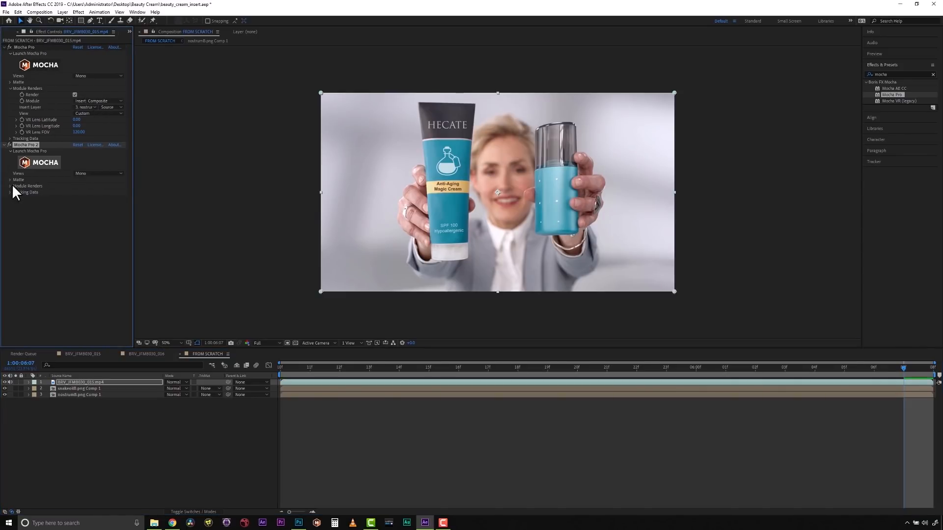
Expand the settings of the second Mocha Pro effect on the footage layer
left_click(86, 204)
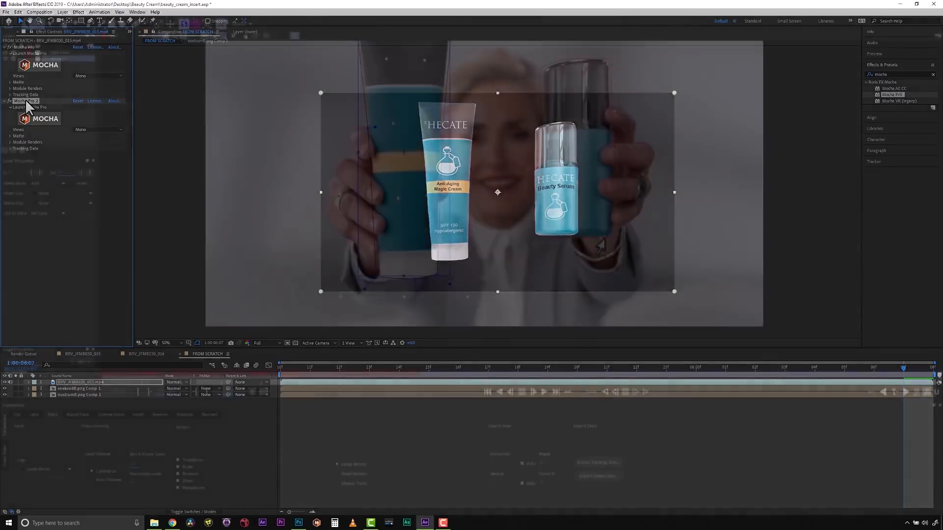
Launch Mocha Pro from the second effect and set Insert Clip to import the nostrum8 image
left_click(22, 108)
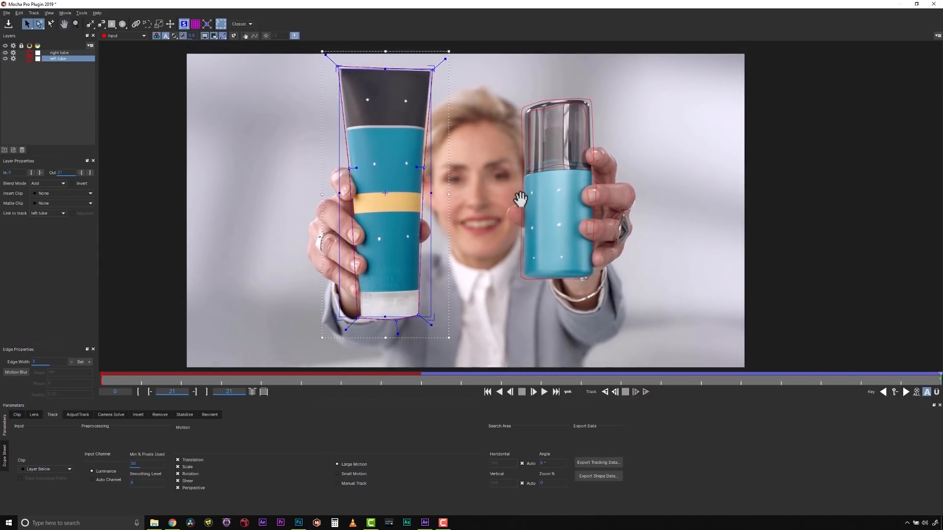
mouse_move(512, 187)
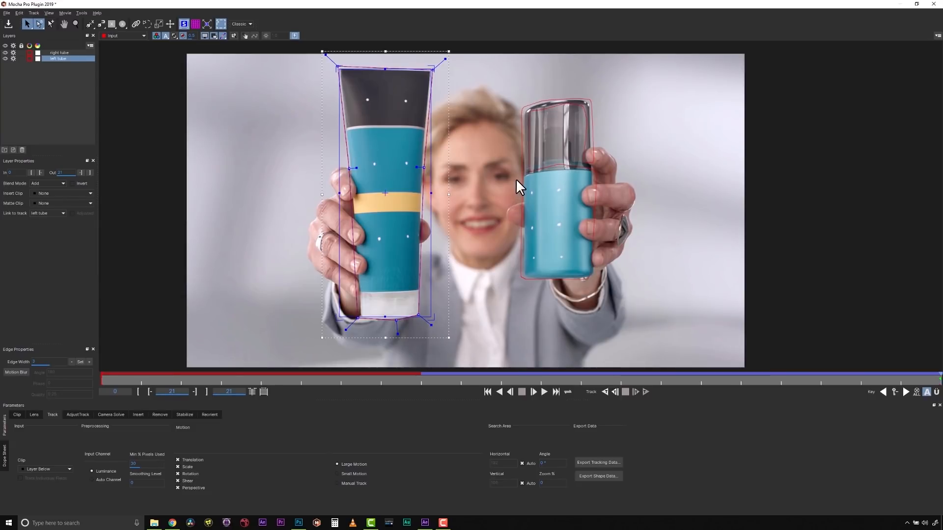
left_click(81, 259)
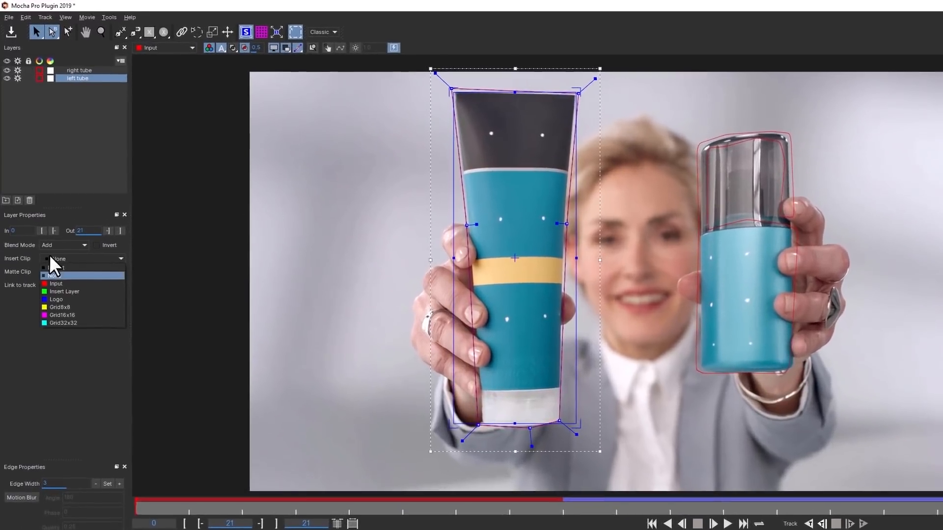
left_click(55, 267)
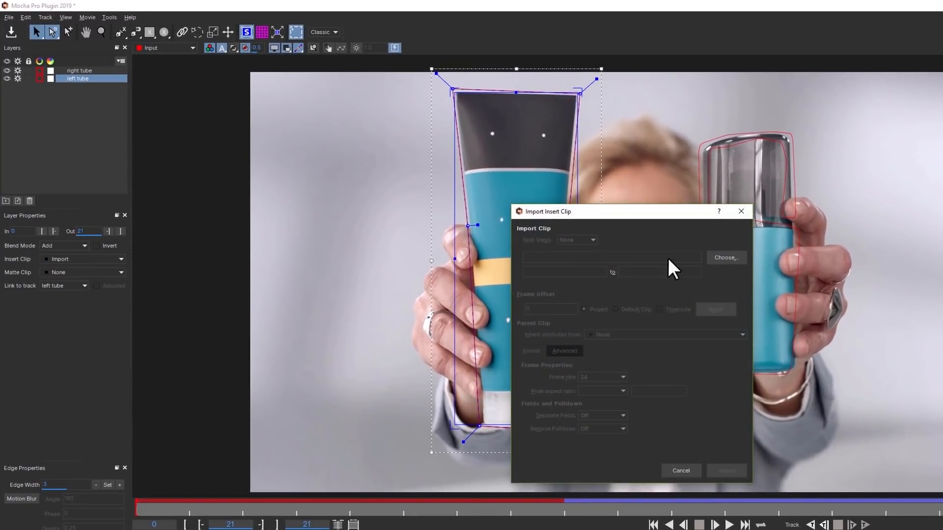
left_click(725, 258)
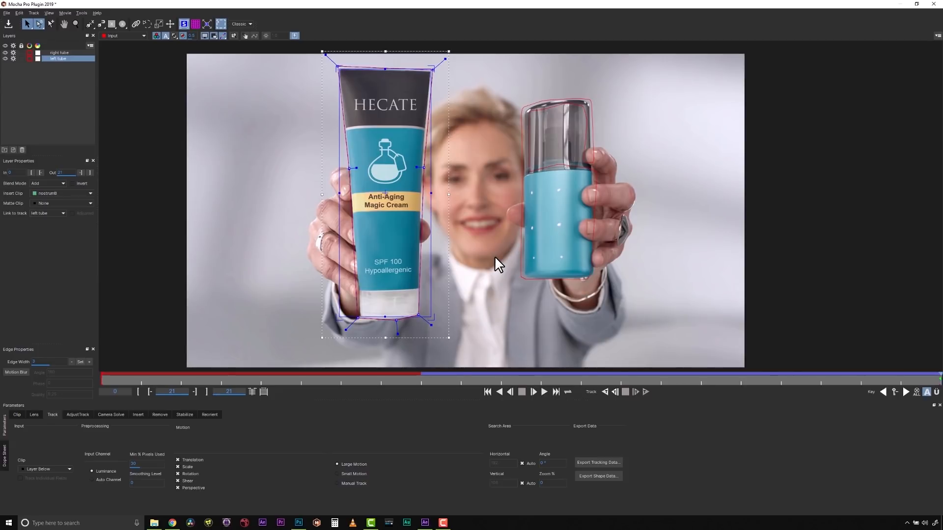
mouse_move(532, 276)
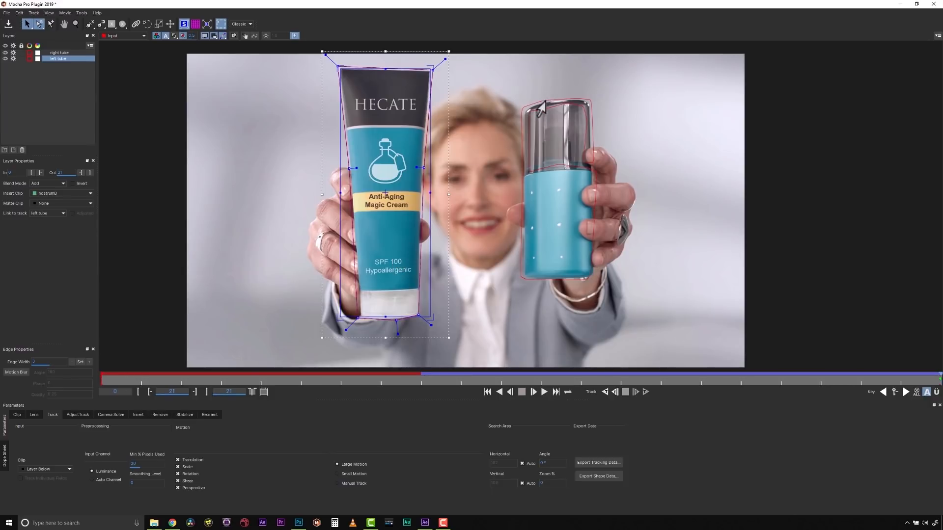
Import the snakeoilB HECATE Beauty Serum image onto the right tube and scrub to verify it tracks
left_click(59, 52)
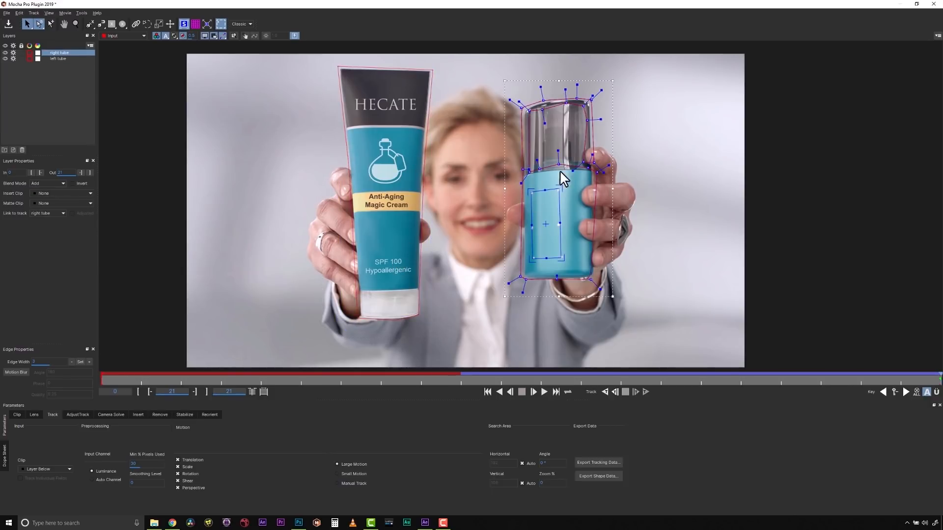
mouse_move(593, 212)
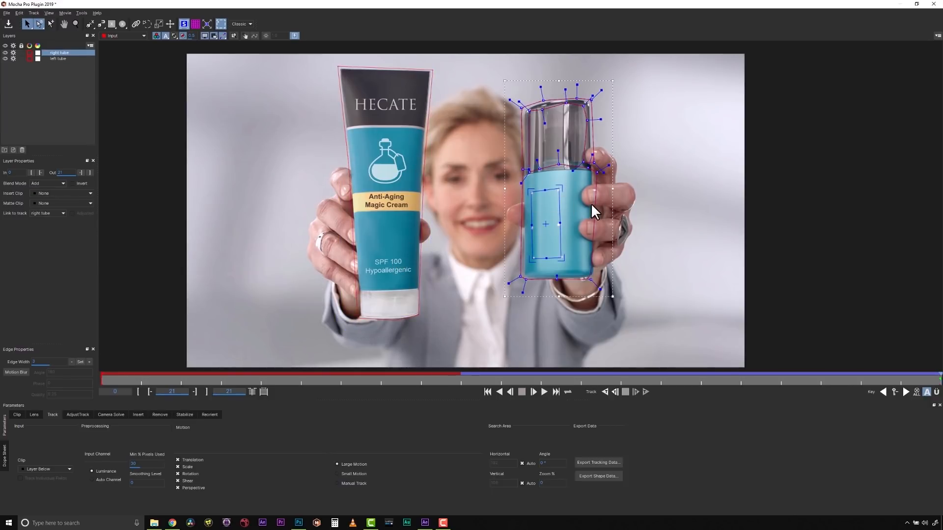
left_click(63, 193)
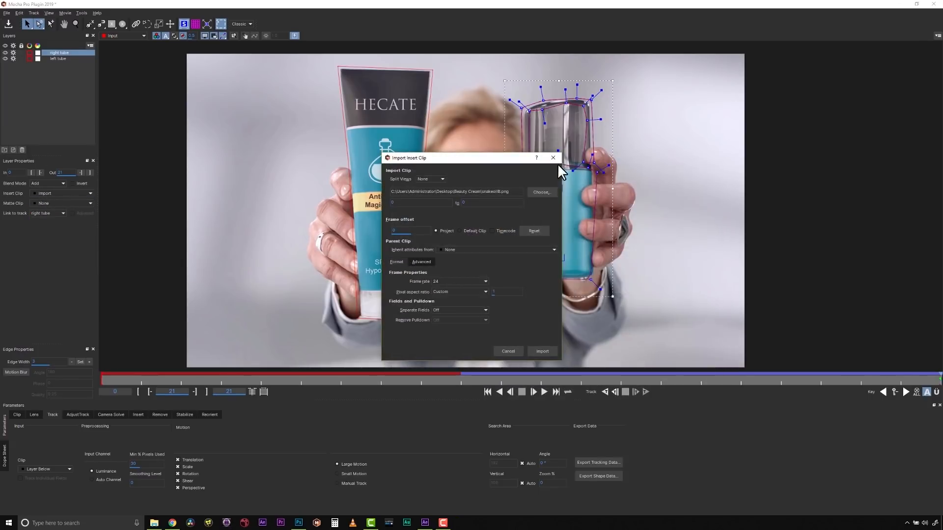
left_click(542, 351)
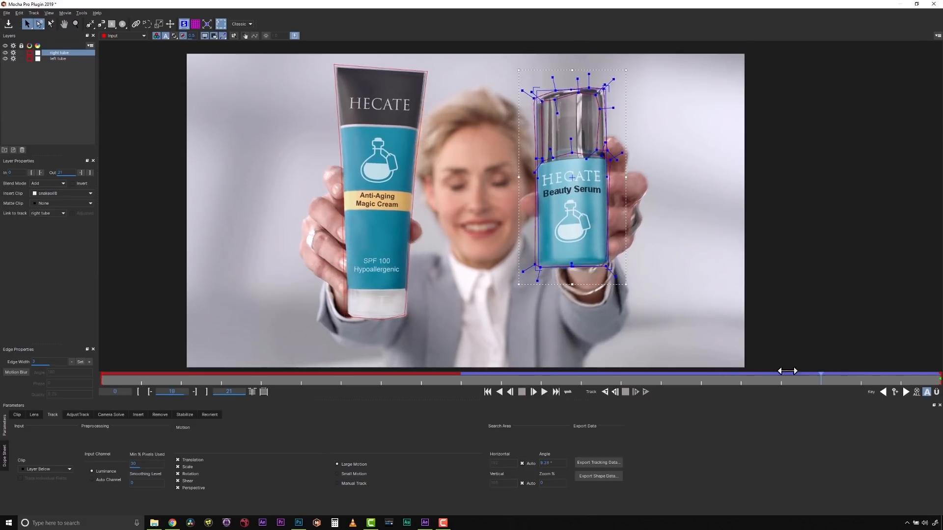
left_click_drag(788, 382, 659, 382)
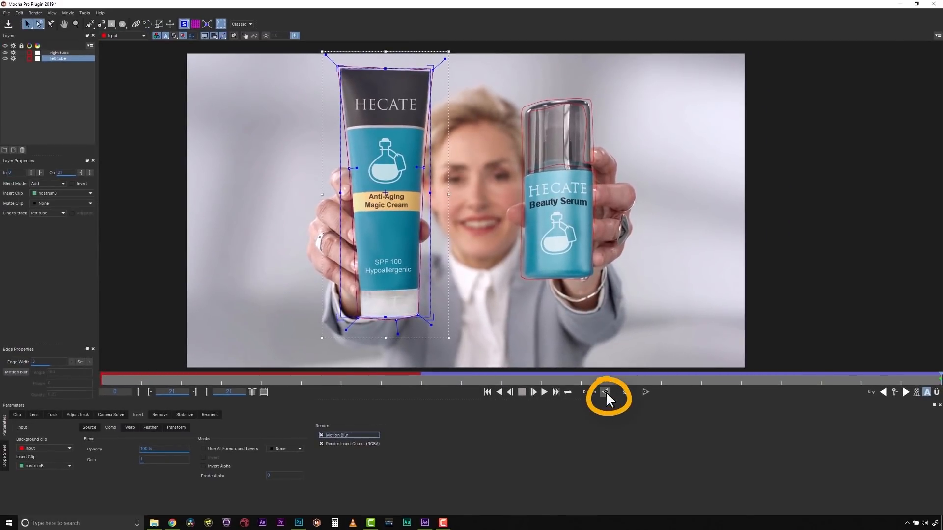
Render the Insert module backward and scrub the frames showing both HECATE labels
left_click(605, 392)
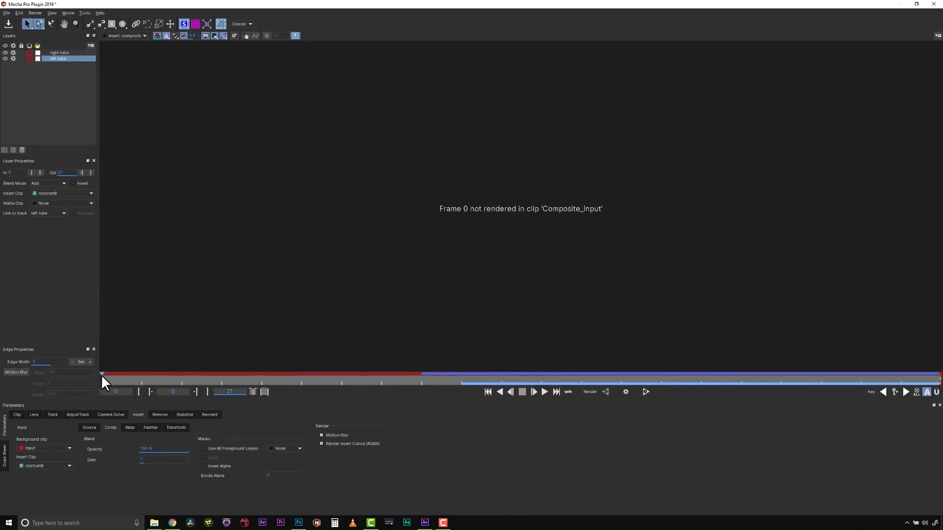
left_click_drag(103, 376, 495, 376)
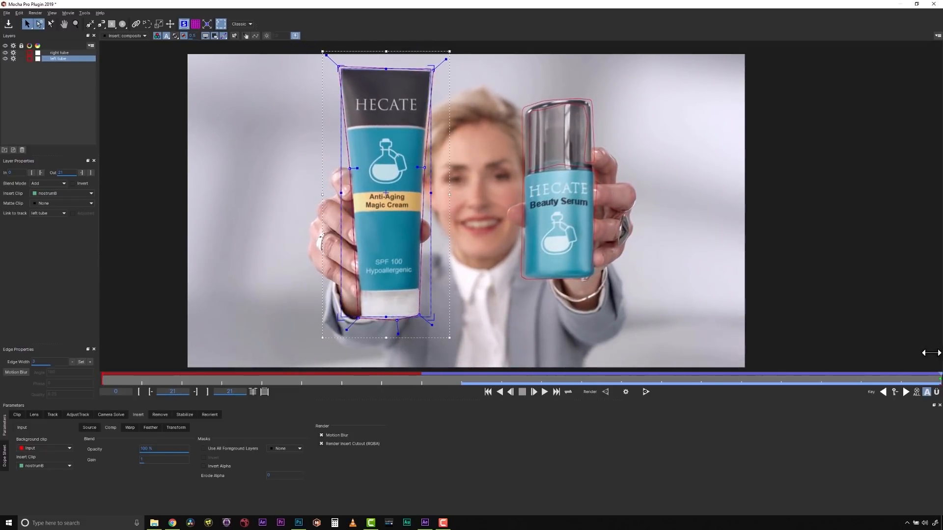
mouse_move(609, 210)
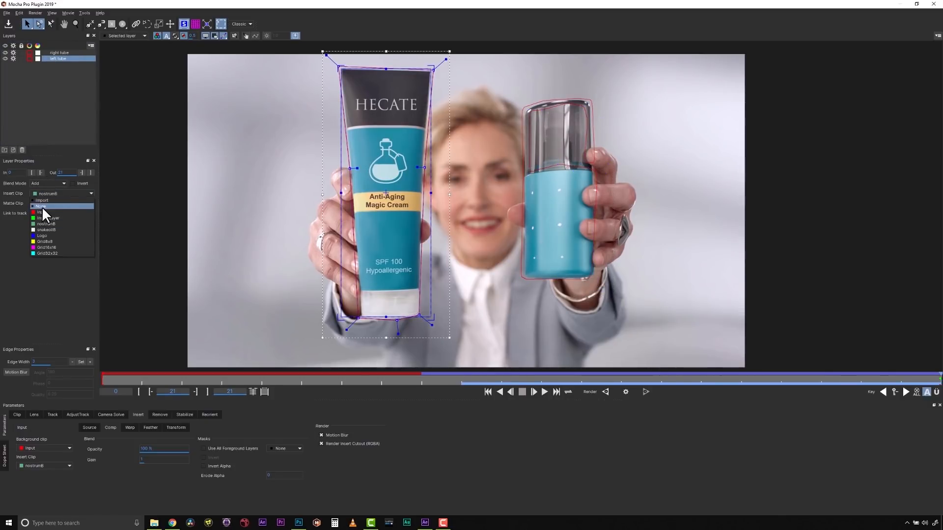
Clear the left tube's insert and draw a 'left hand' finger matte linked to the left tube track
left_click(41, 206)
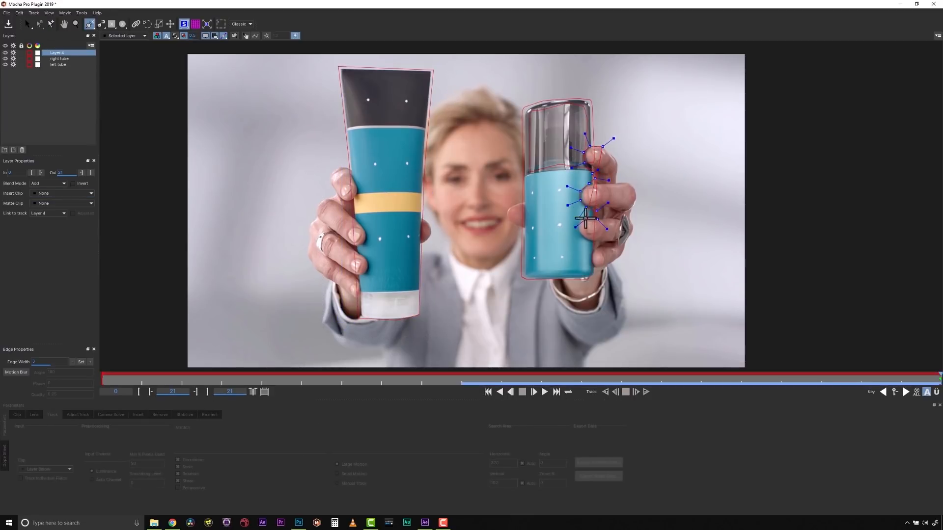
left_click(37, 24)
type("left hand")
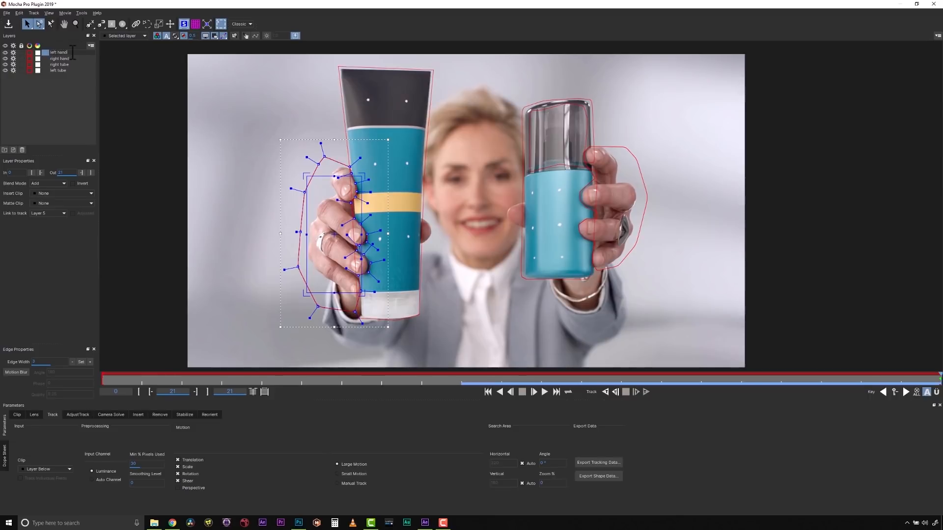
left_click(57, 52)
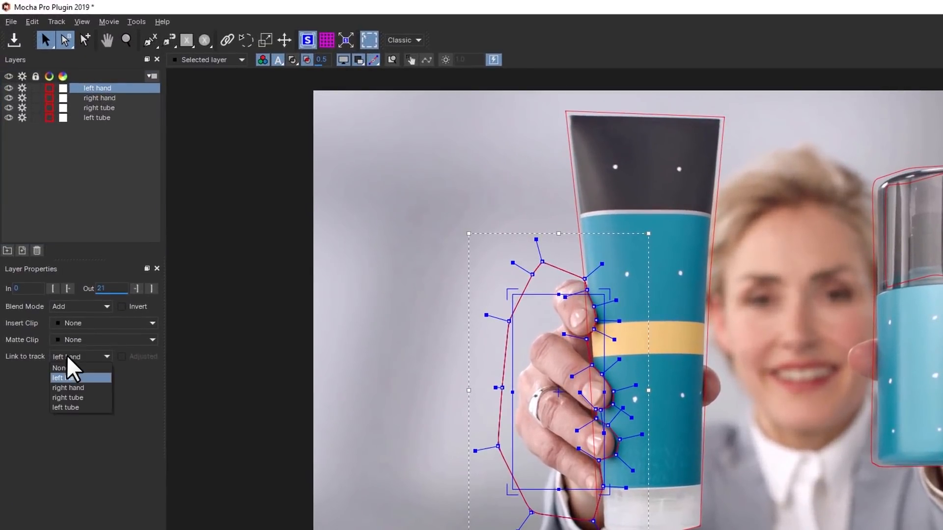
left_click(65, 408)
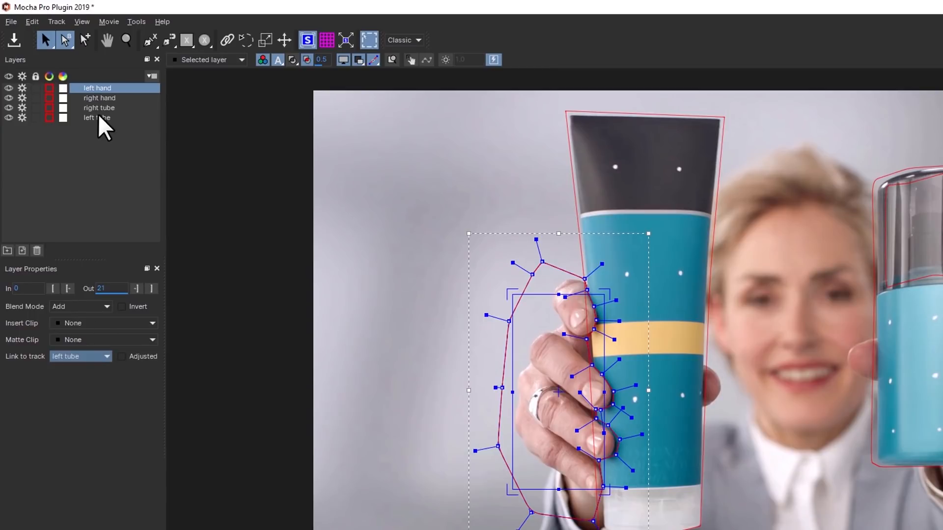
left_click(80, 357)
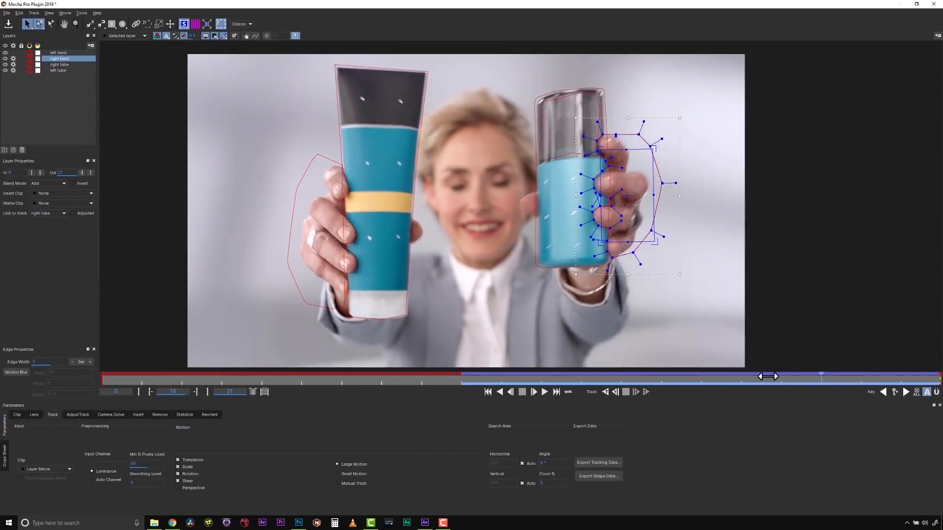
Scrub to confirm the hand mattes follow the tubes, then select the left hand layer
left_click_drag(769, 376, 554, 375)
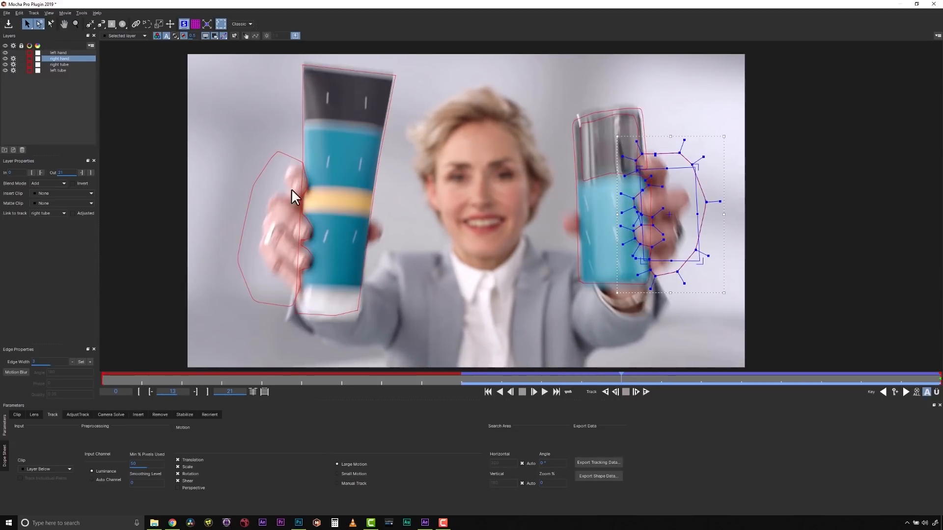
left_click(59, 53)
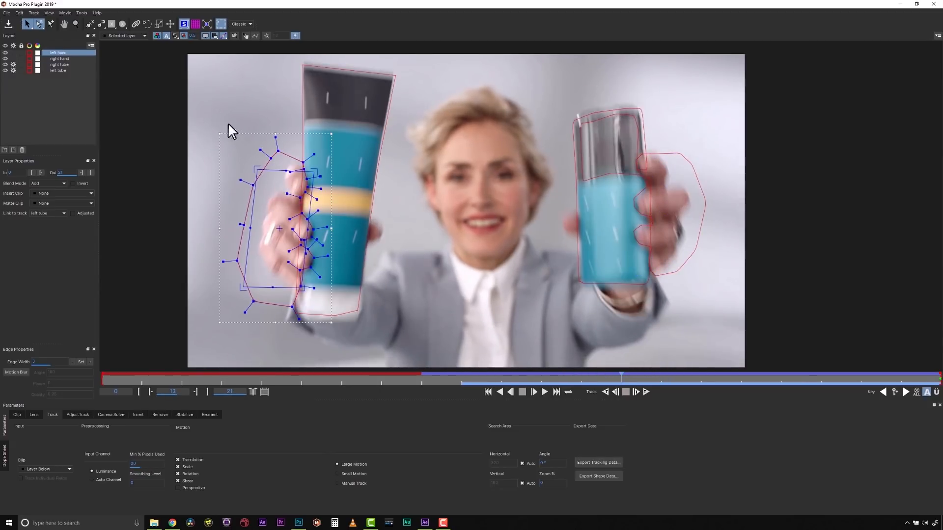
left_click(59, 58)
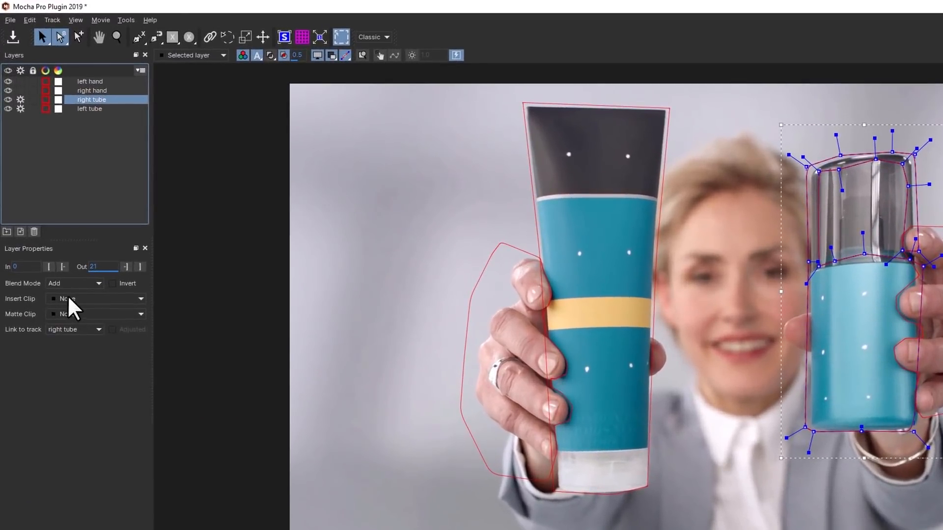
Reassign the right tube's label and render with Use All Foreground Layers so fingers overlap the labels
left_click(95, 298)
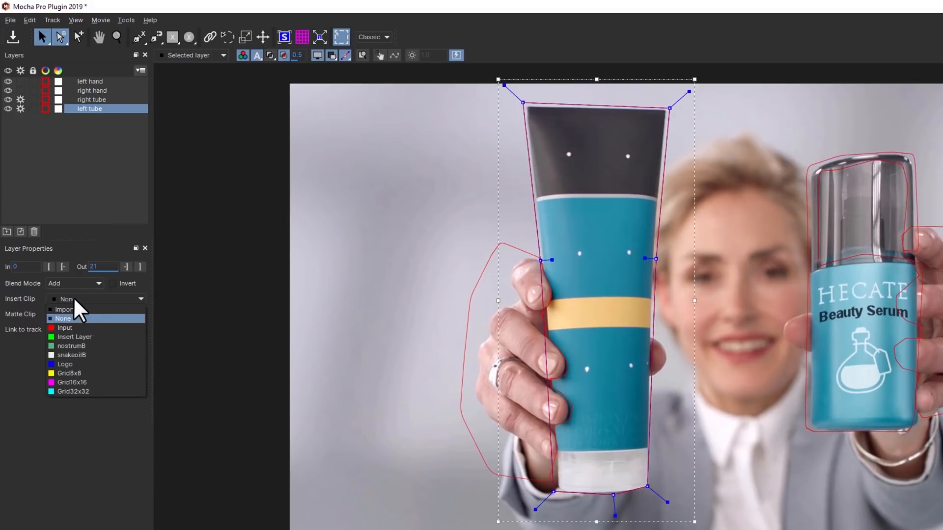
mouse_move(81, 353)
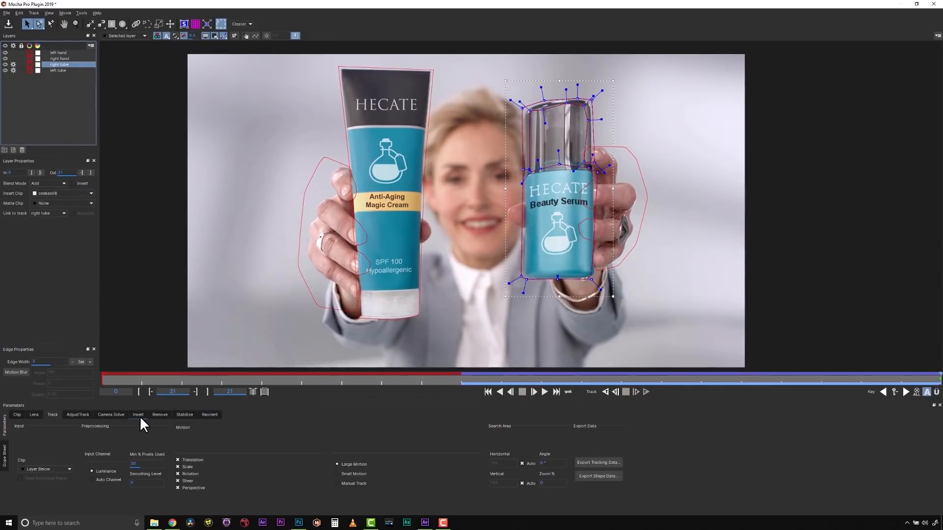
left_click(138, 415)
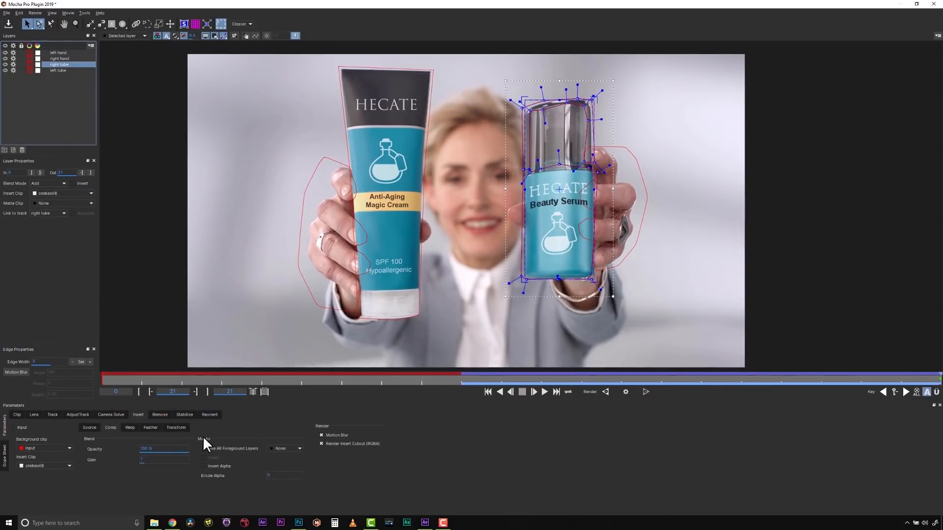
left_click(285, 462)
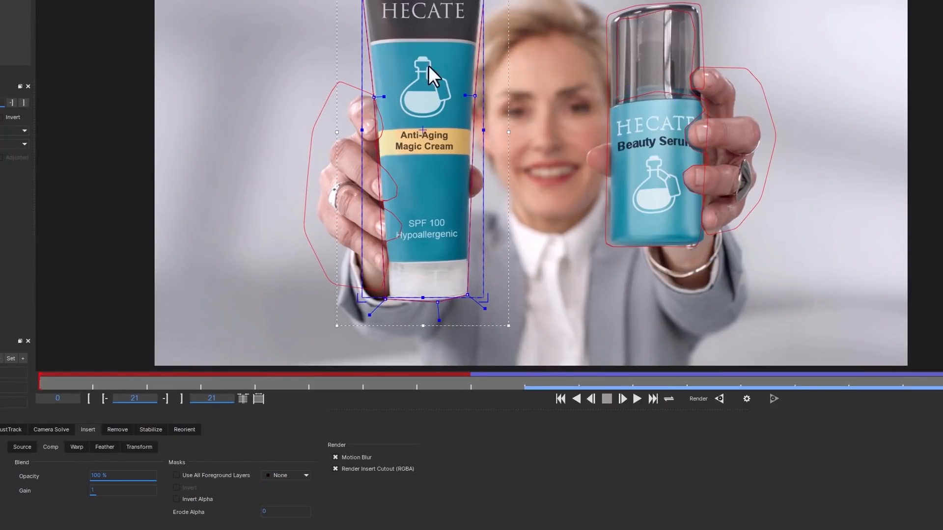
left_click(285, 476)
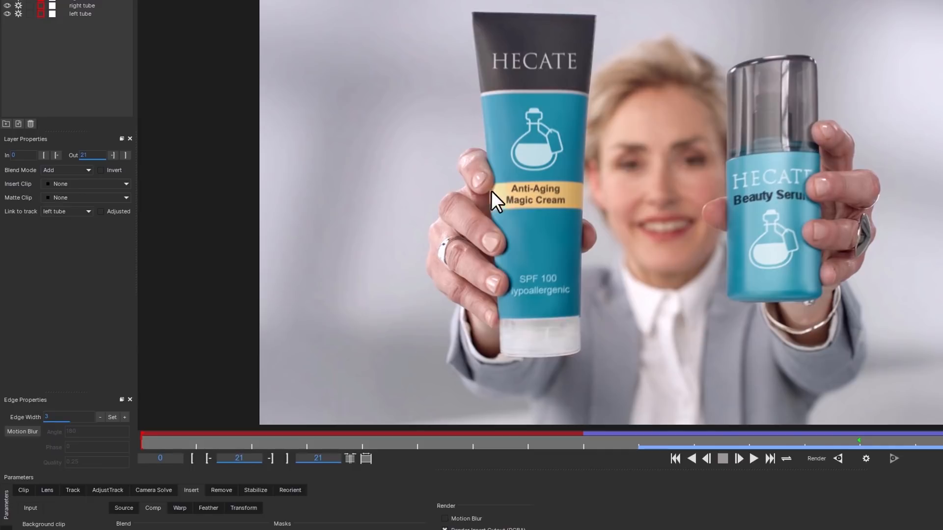
mouse_move(829, 198)
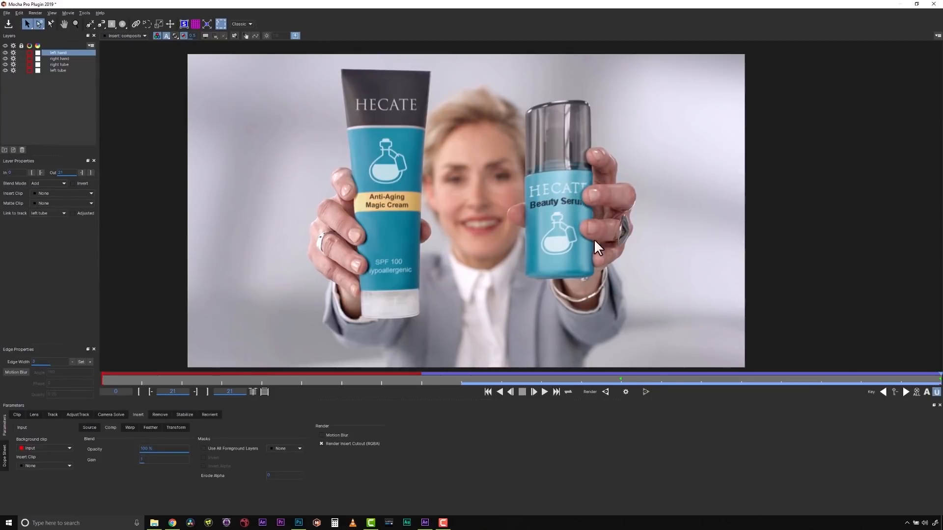
Enable motion blur on the left hand and right hand mattes at a fast-moving frame
left_click_drag(620, 377, 598, 377)
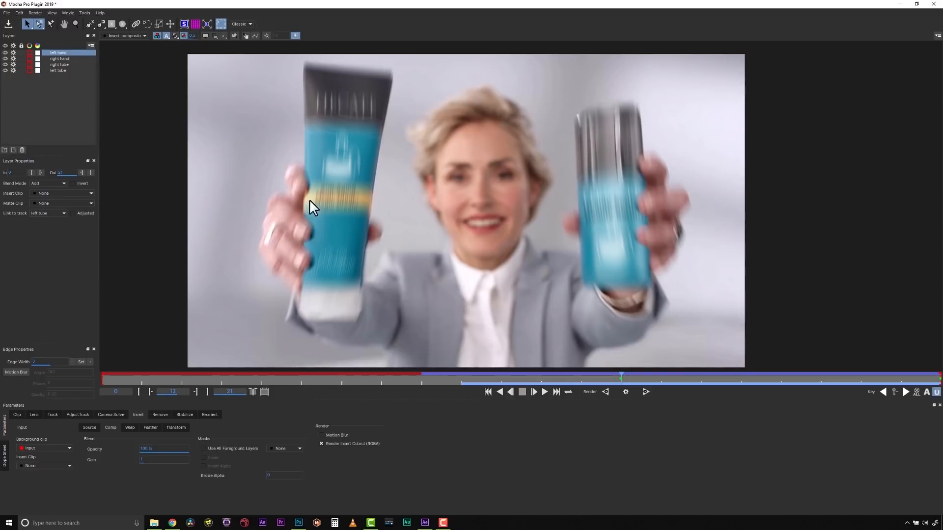
mouse_move(91, 129)
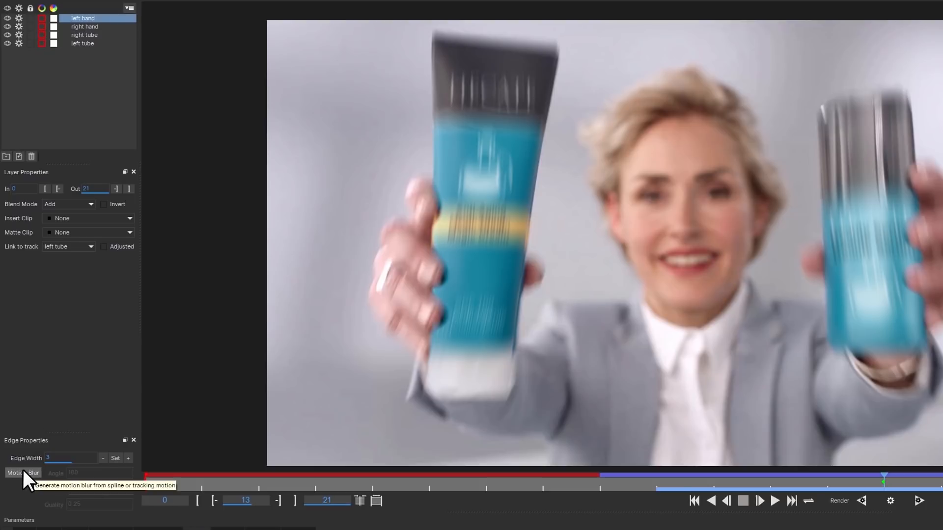
left_click(22, 473)
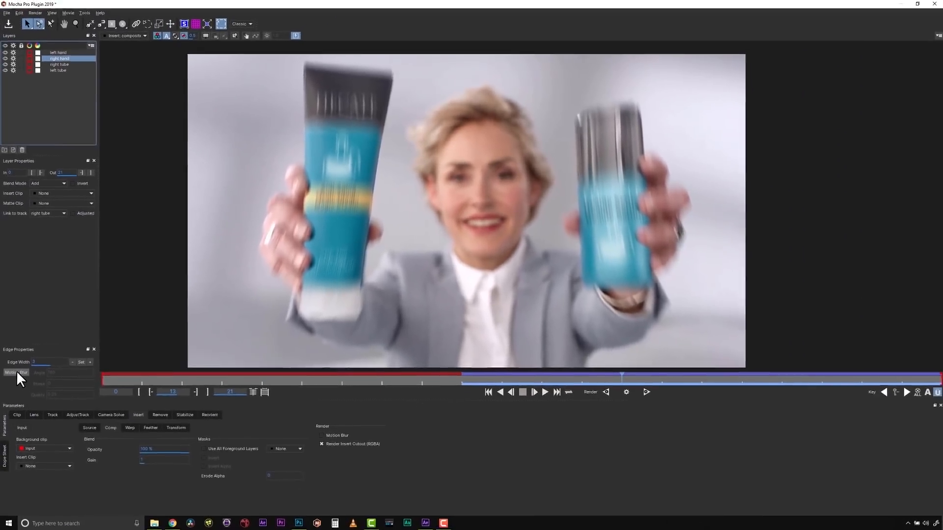
left_click(16, 373)
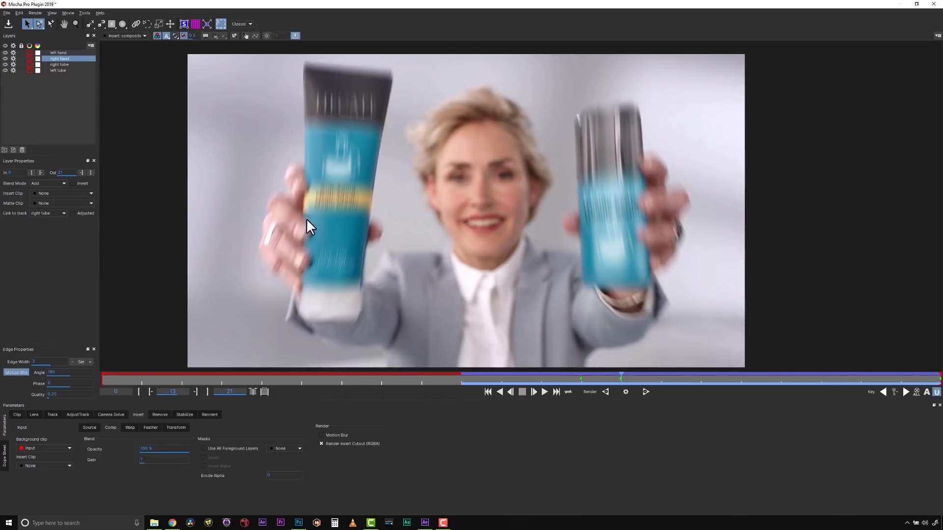
mouse_move(438, 202)
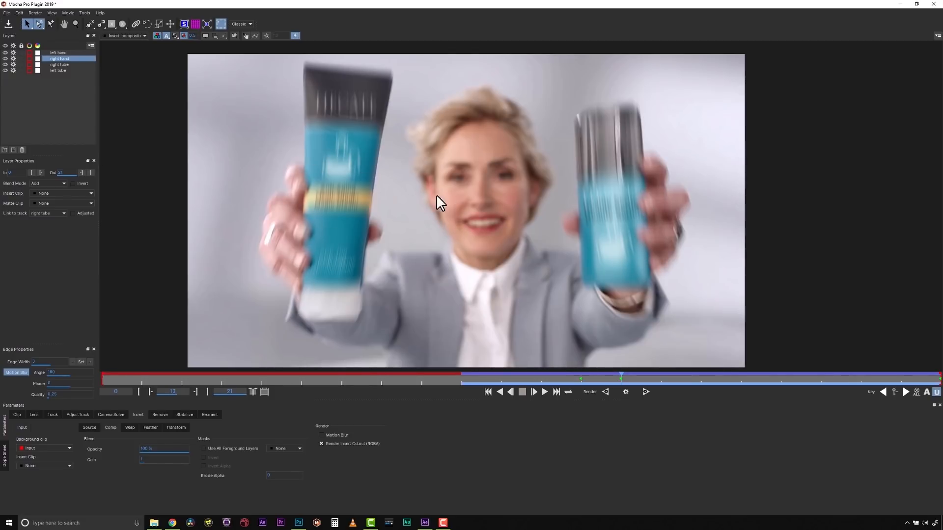
left_click(6, 13)
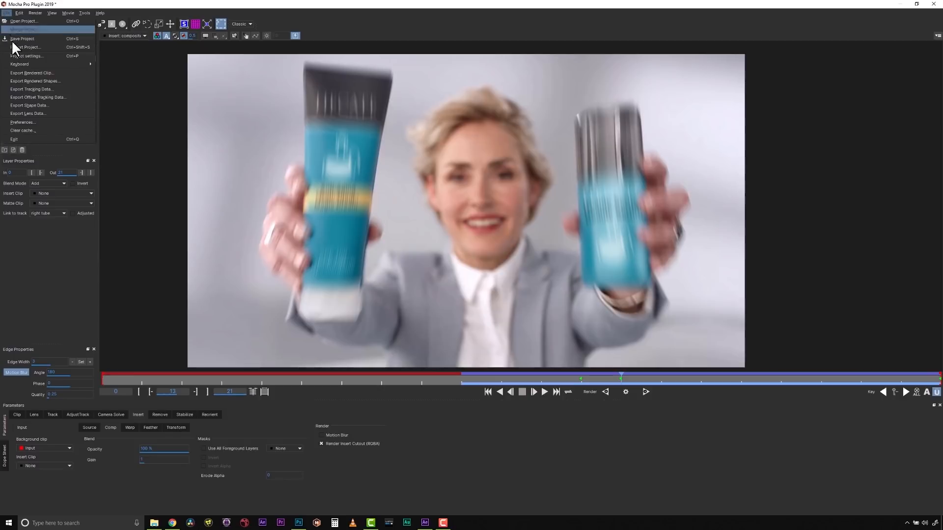
Save the Mocha Pro tracking project
left_click(12, 13)
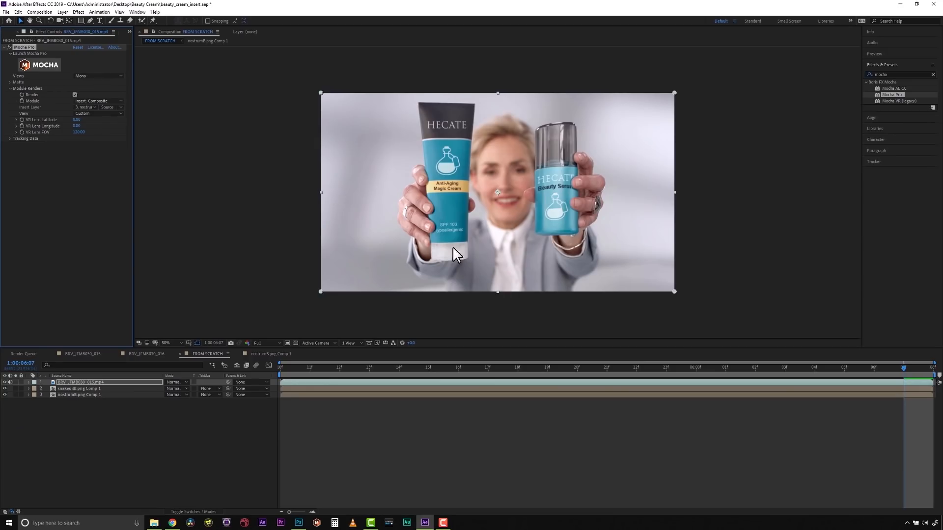
mouse_move(771, 383)
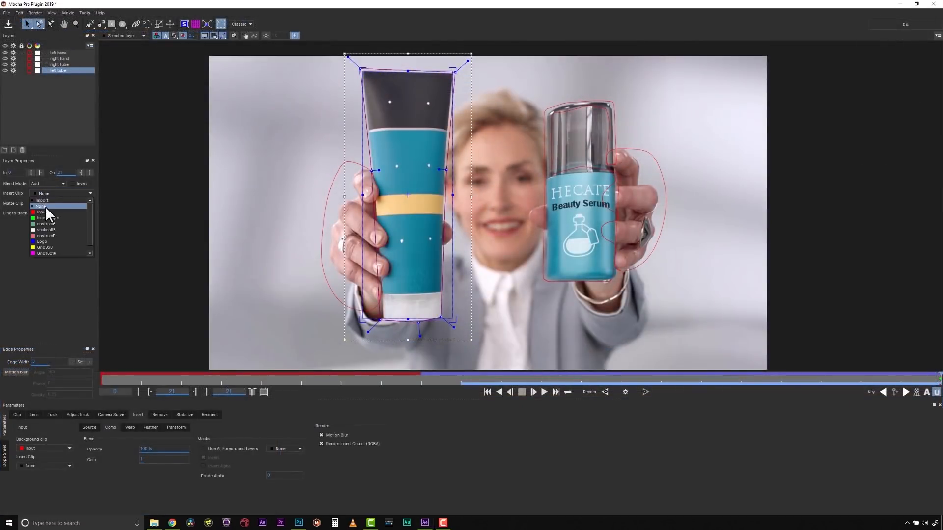
Set the left tube's insert clip to nostrumC and begin importing another label image
left_click(41, 201)
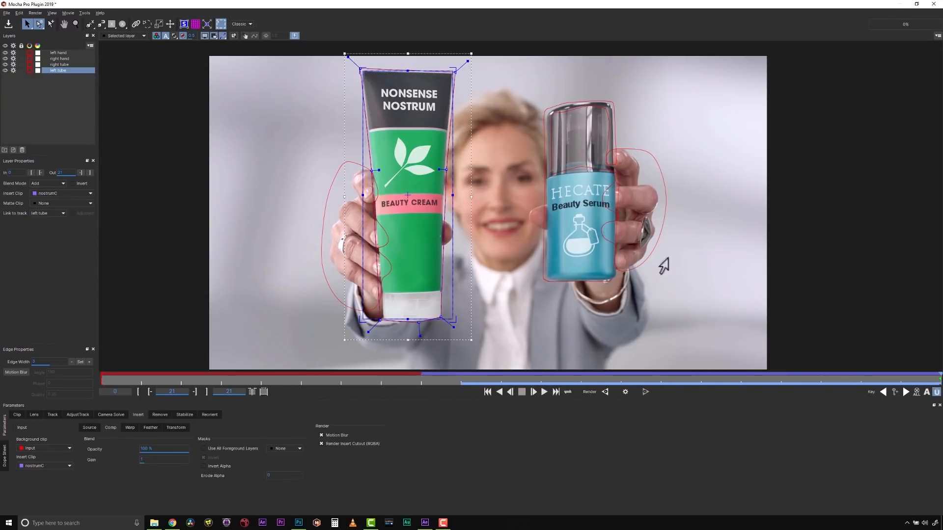
left_click(62, 193)
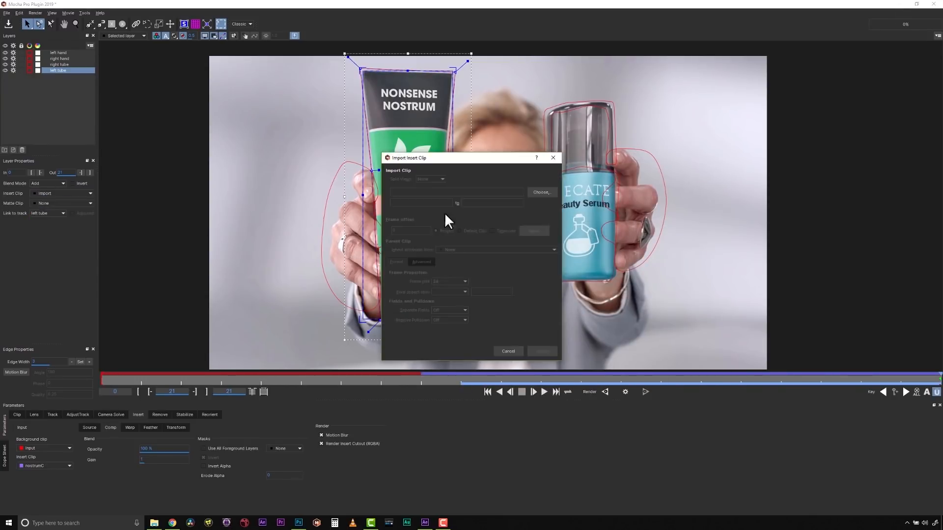